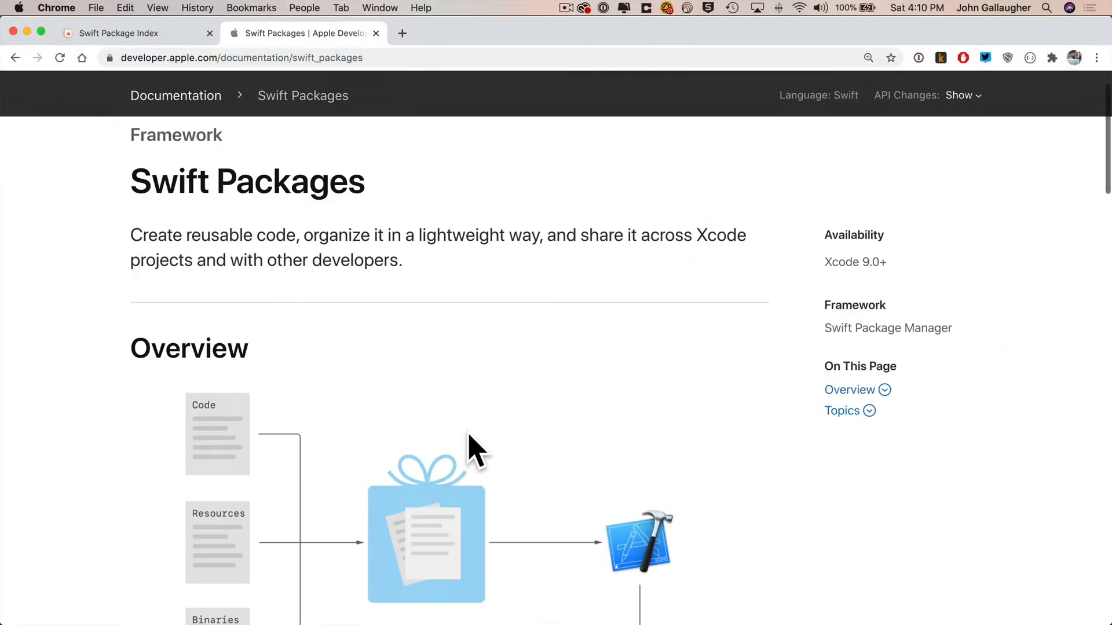
Browse the Swift Package Index and docs tabs, then reach Firebase's Use Cases page.
scroll(down, 3)
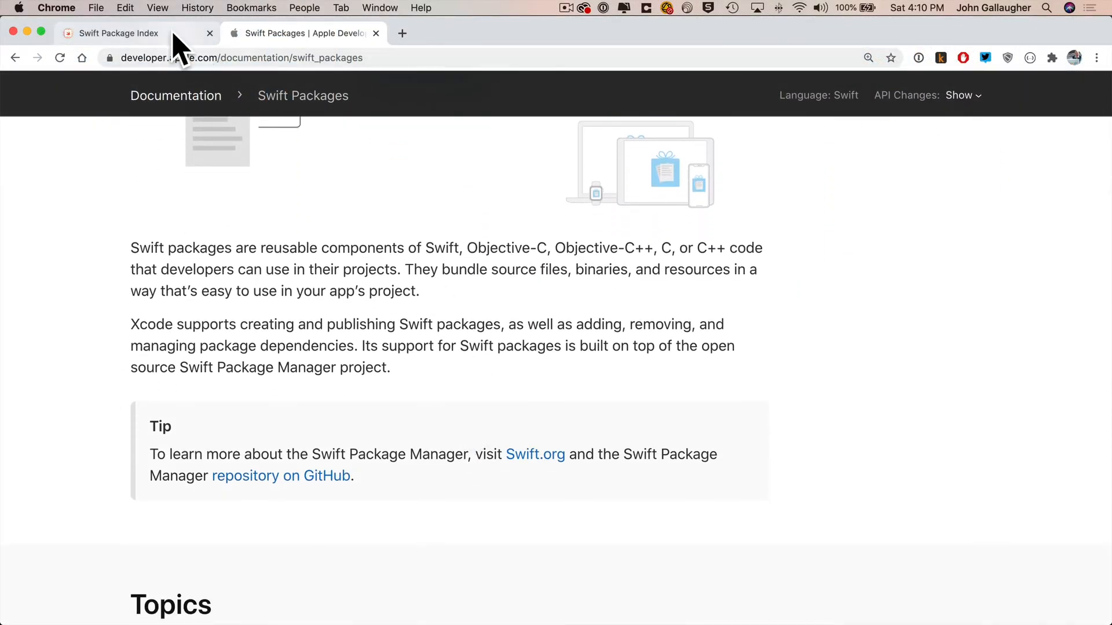
click(119, 33)
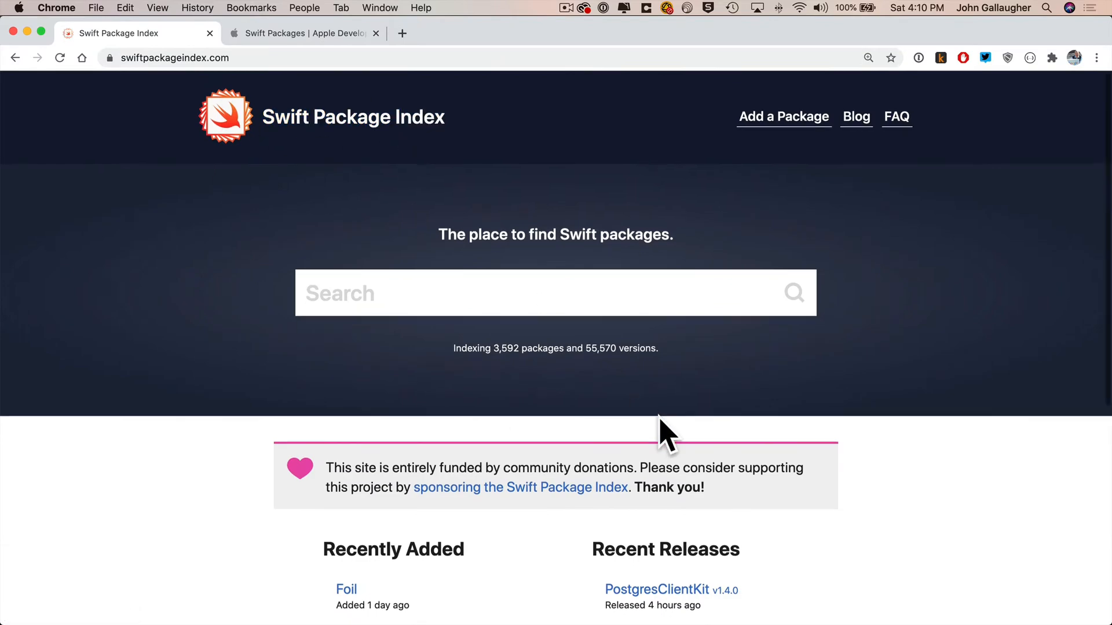
scroll(down, 3)
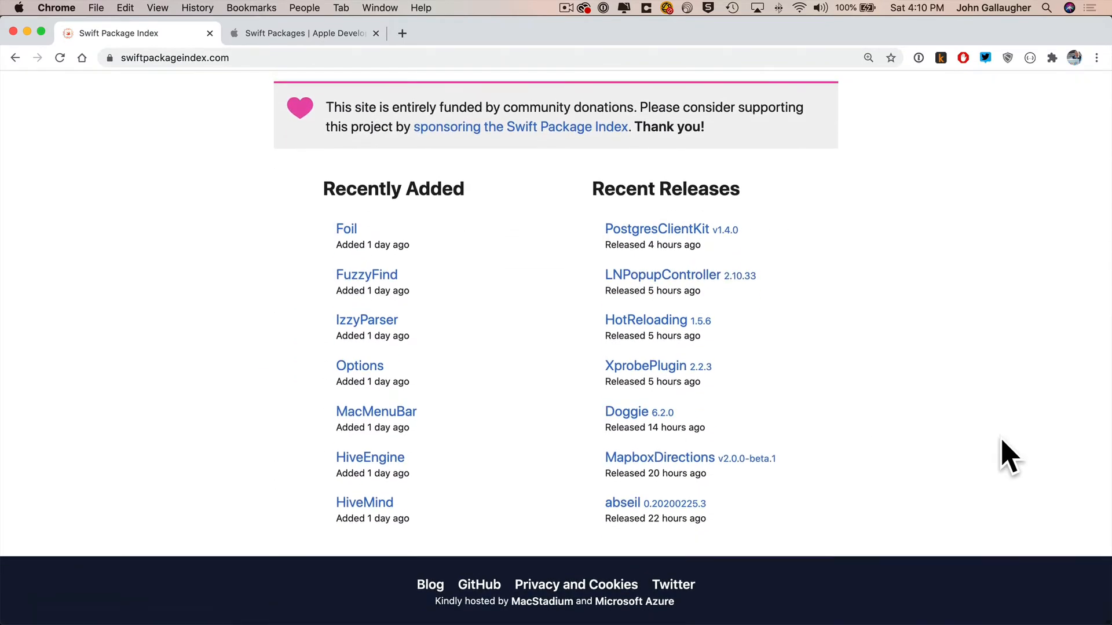
click(298, 32)
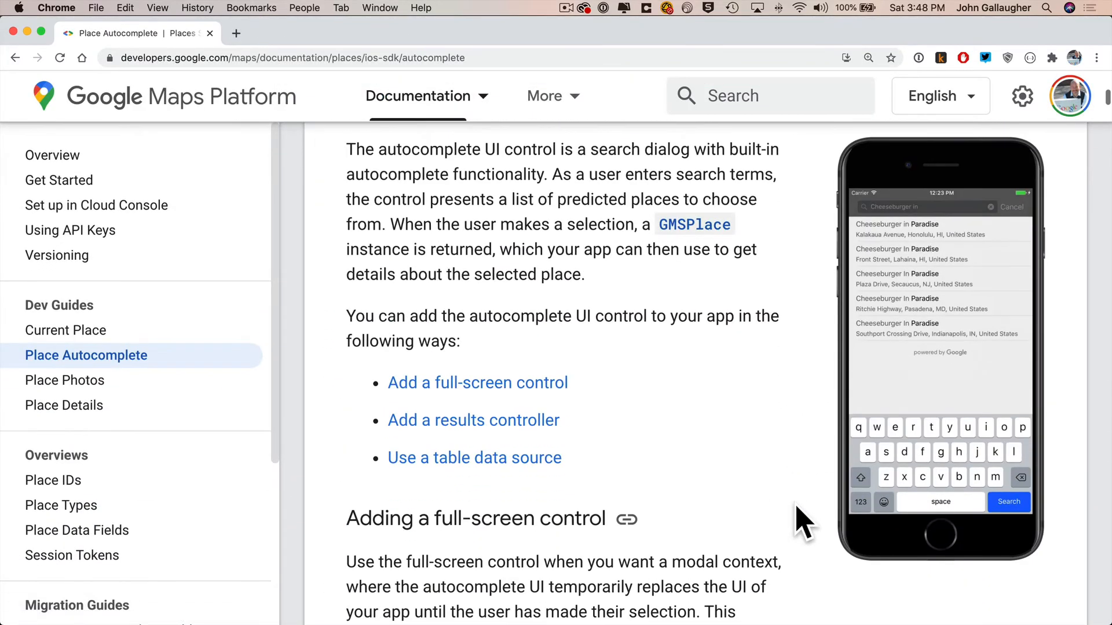
mouse_move(1014, 461)
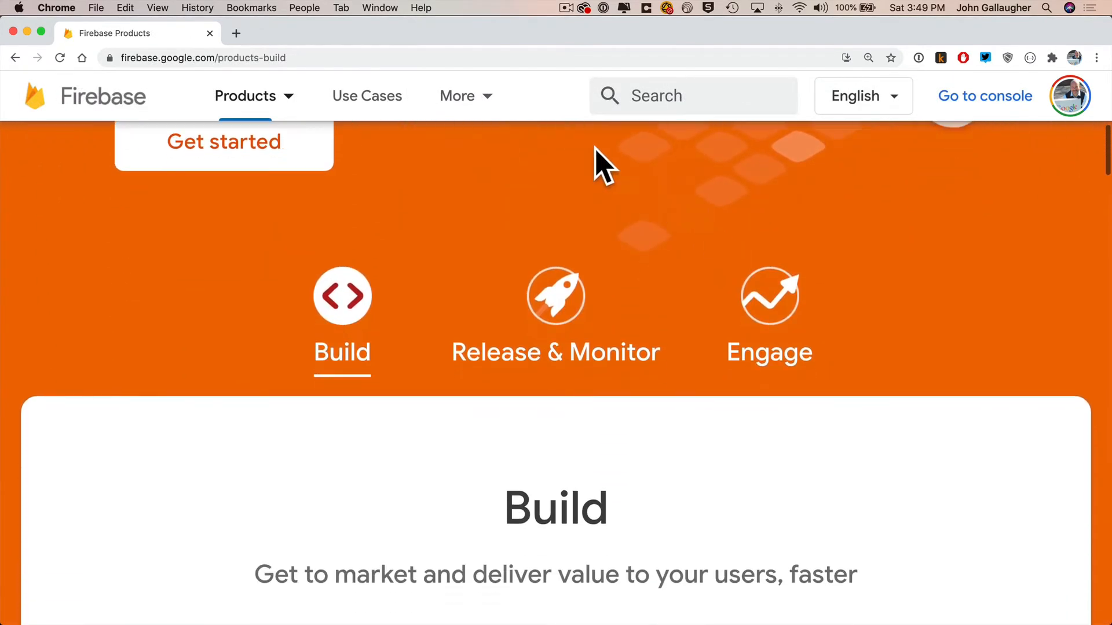
click(366, 95)
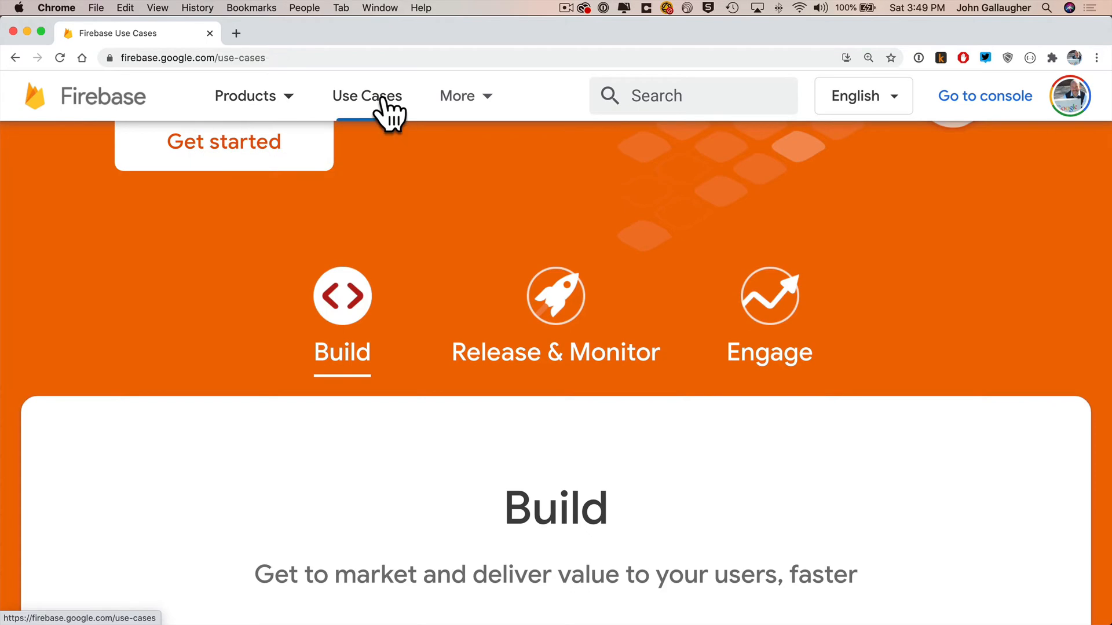
scroll(down, 3)
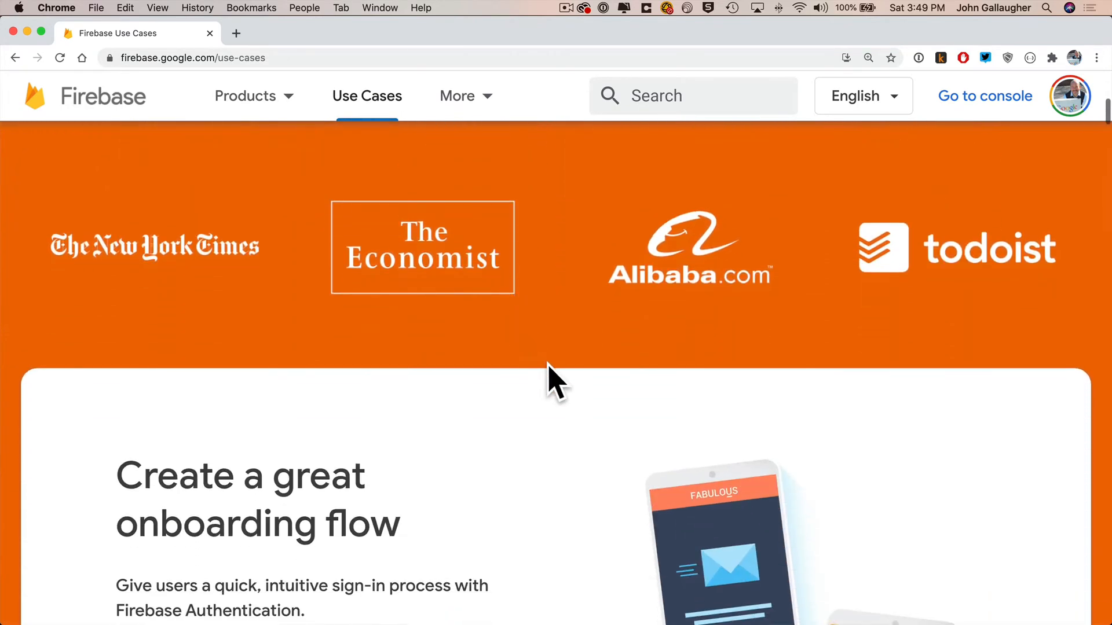
mouse_move(812, 397)
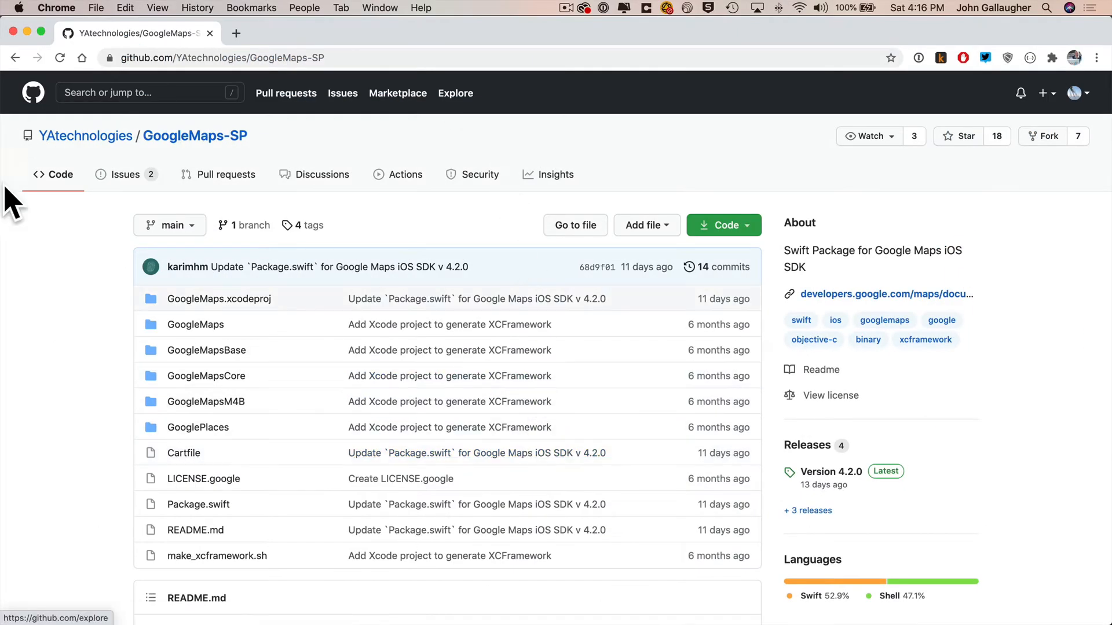
mouse_move(85, 135)
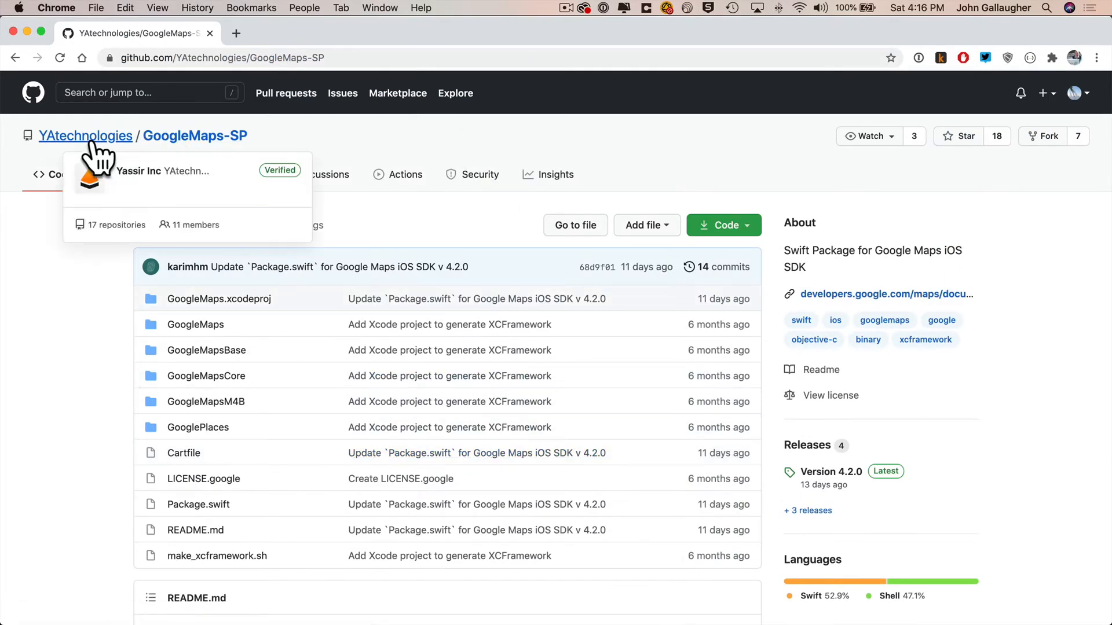
click(85, 136)
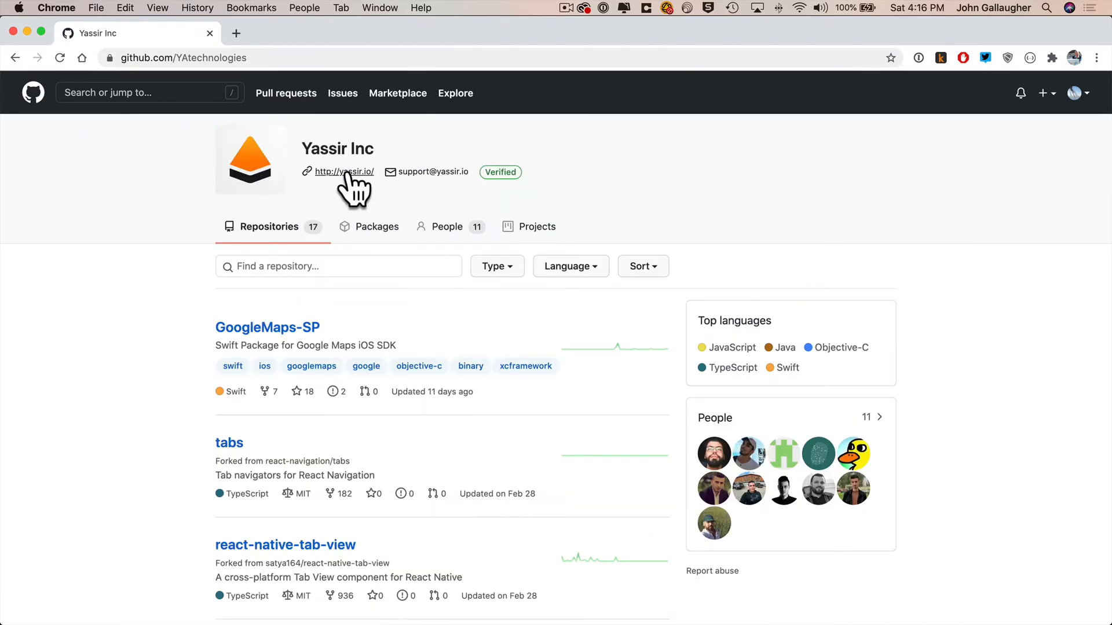
click(344, 171)
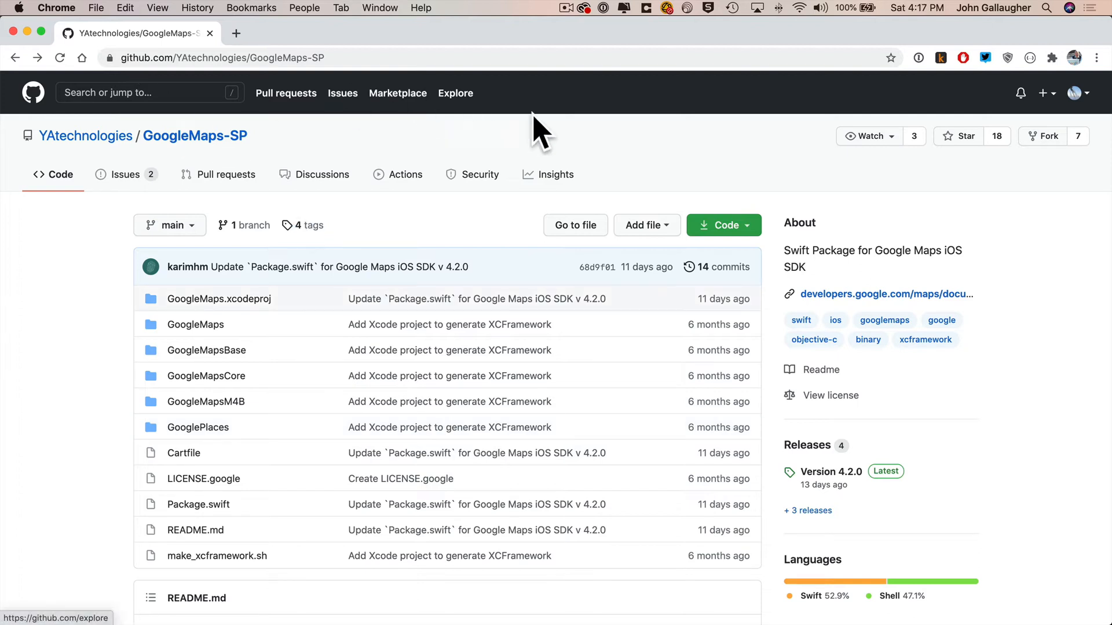
mouse_move(620, 152)
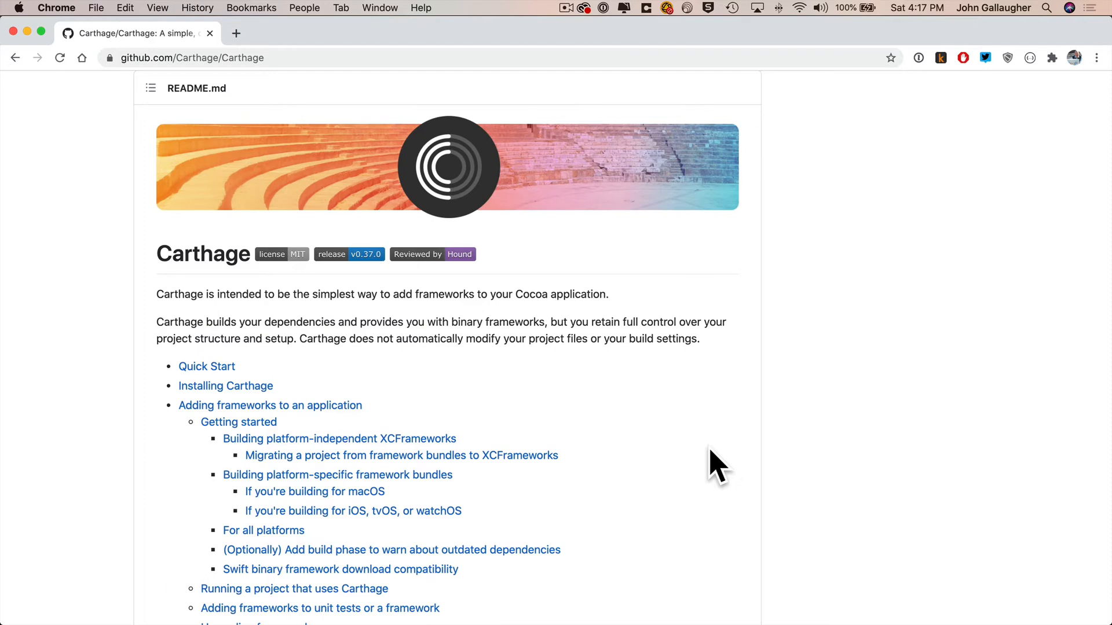
mouse_move(214, 132)
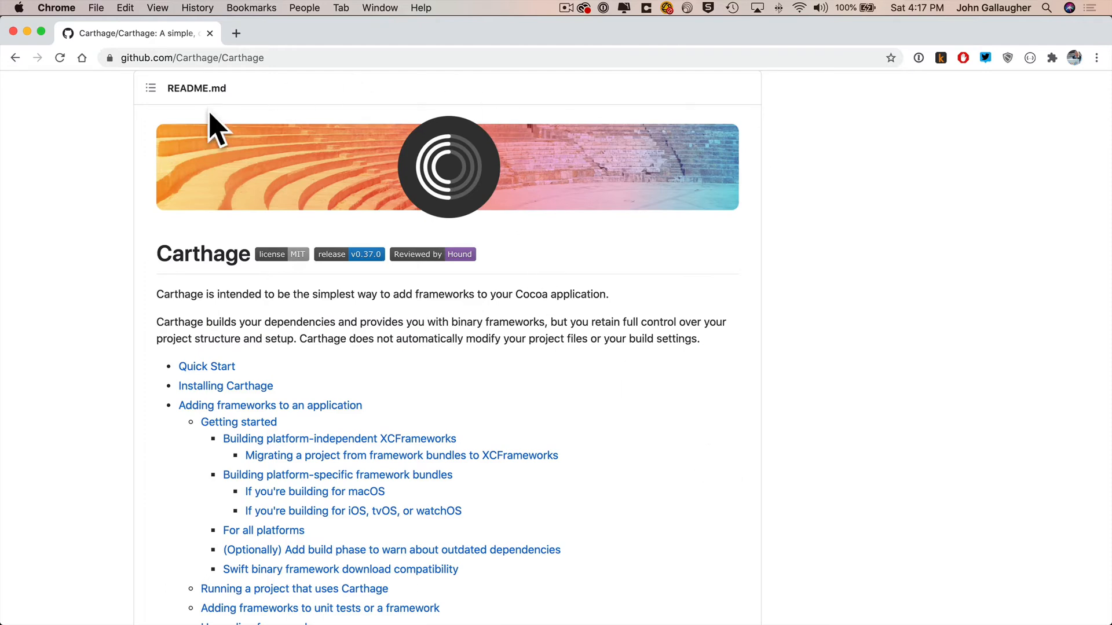
mouse_move(685, 404)
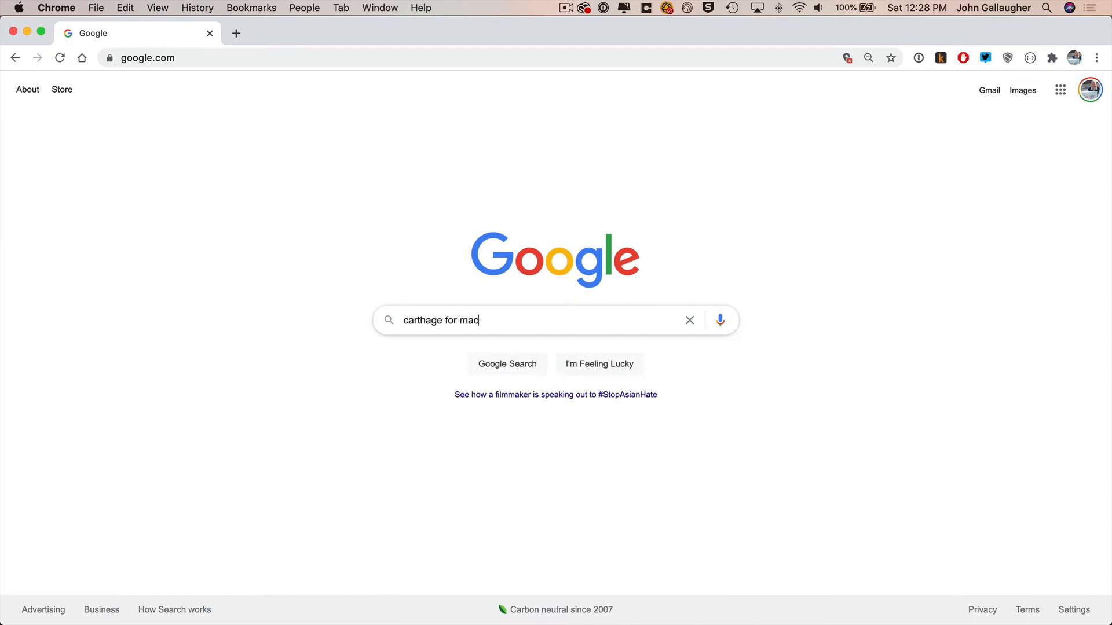
Search 'carthage for mac' and go to the Carthage GitHub releases page.
key(Enter)
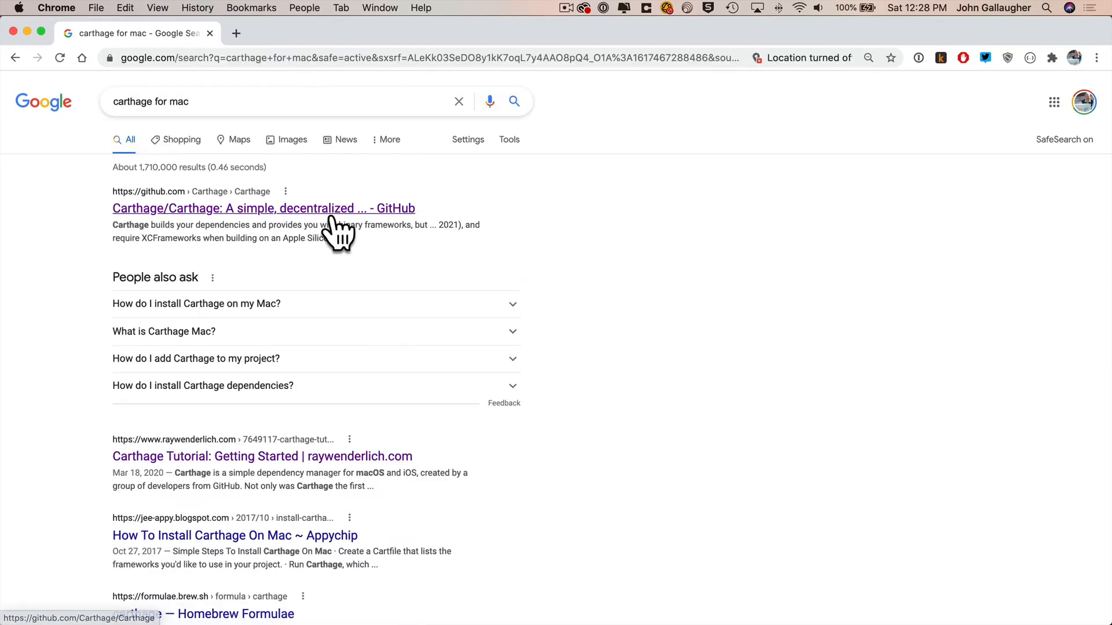
click(263, 207)
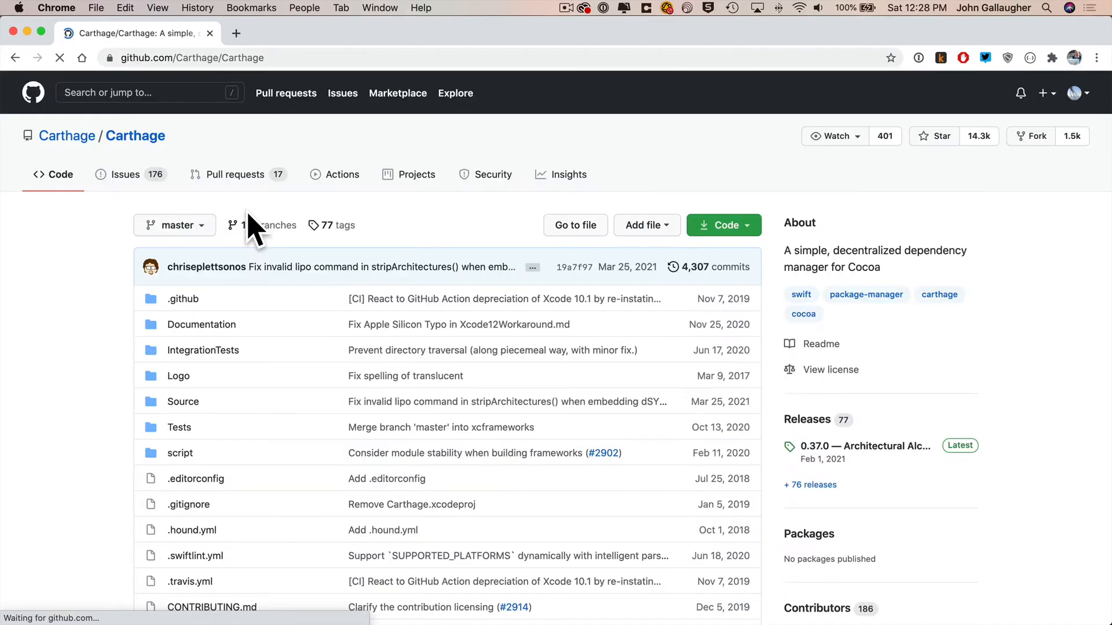
scroll(down, 3)
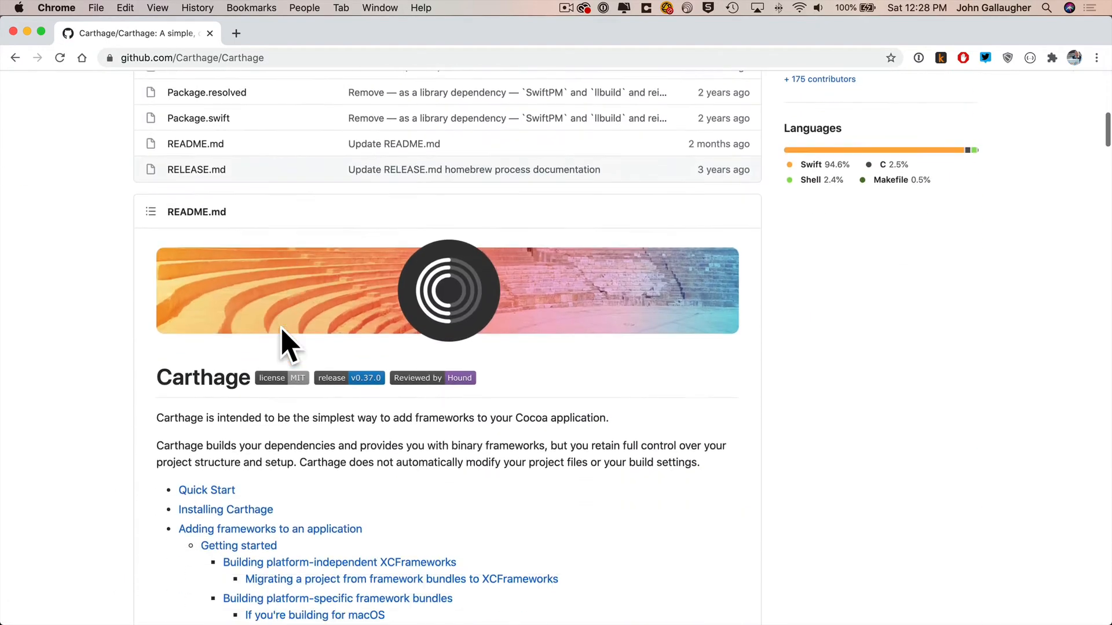
click(225, 509)
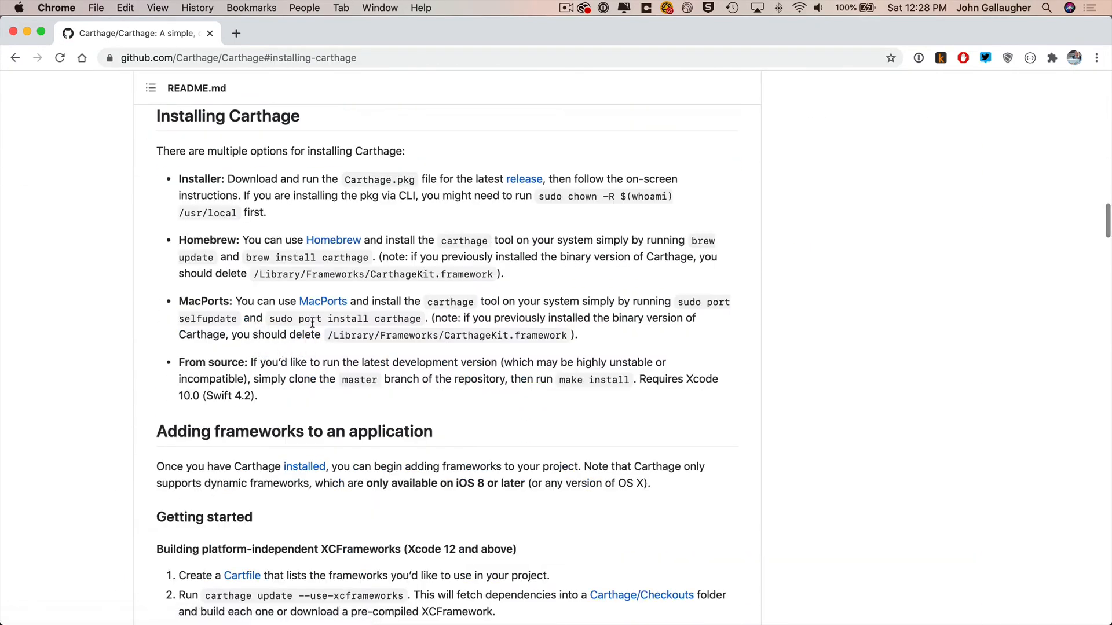
click(524, 179)
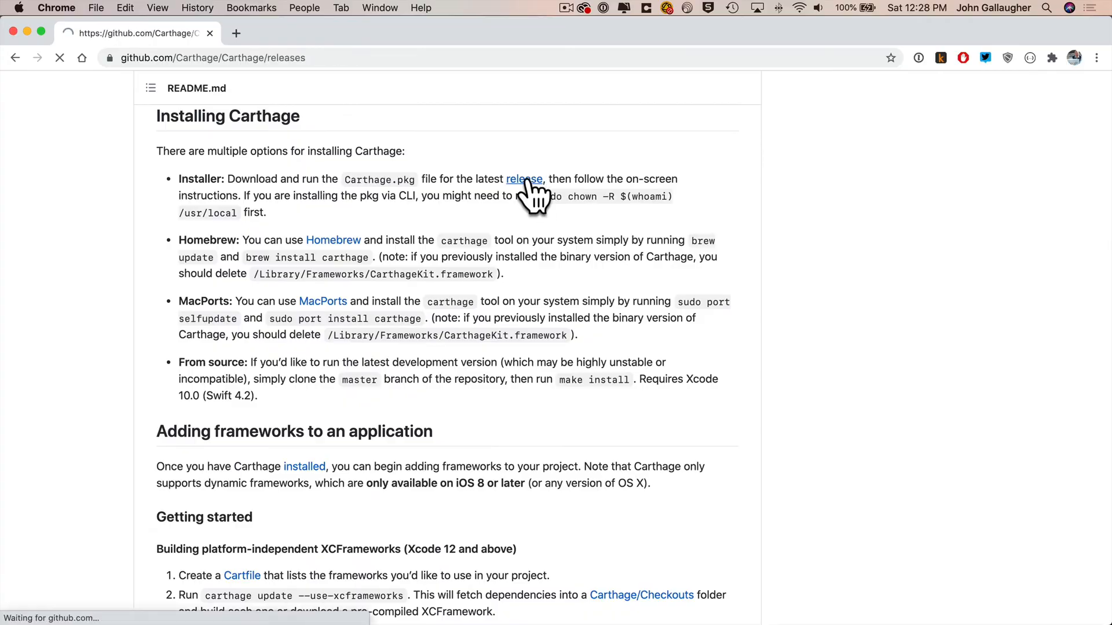
click(524, 179)
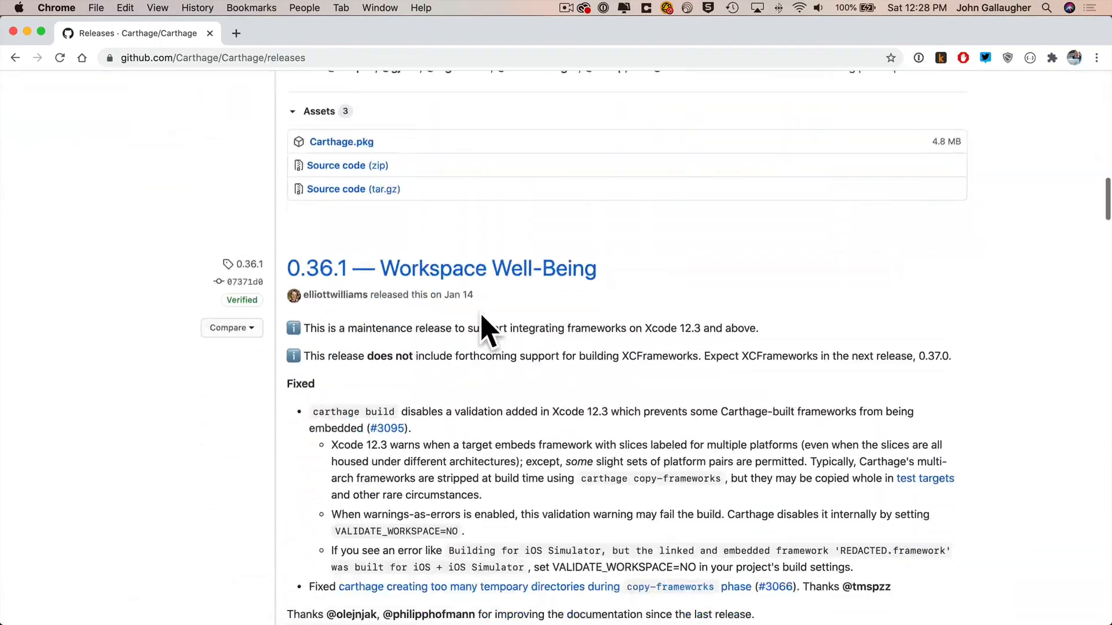
Expand release 0.31.1 assets and save Carthage.pkg to the Desktop.
scroll(down, 3)
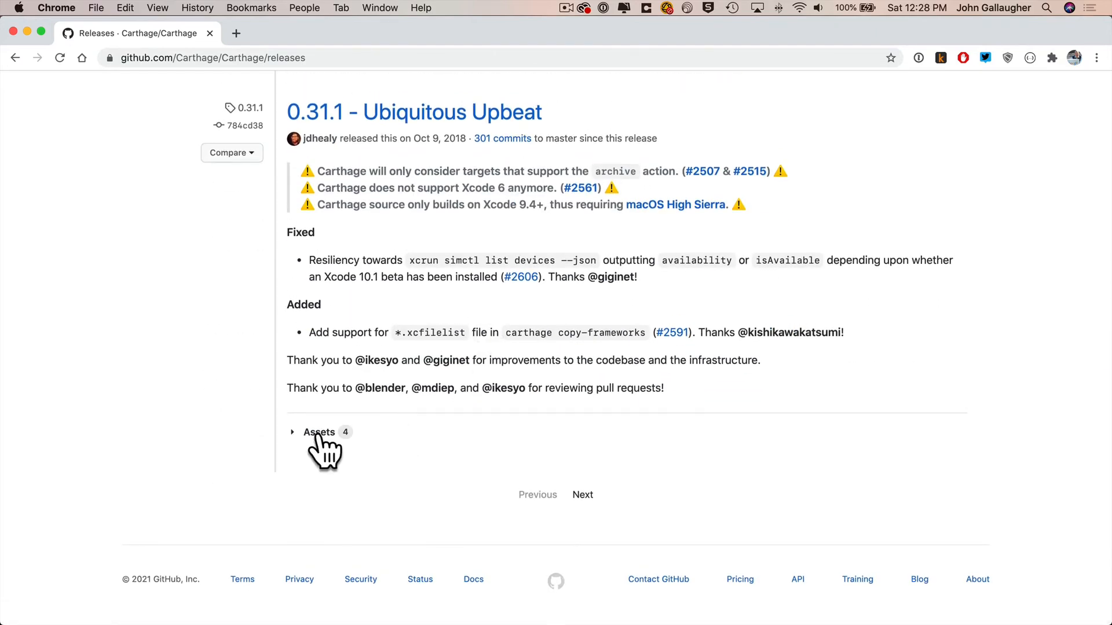
click(319, 433)
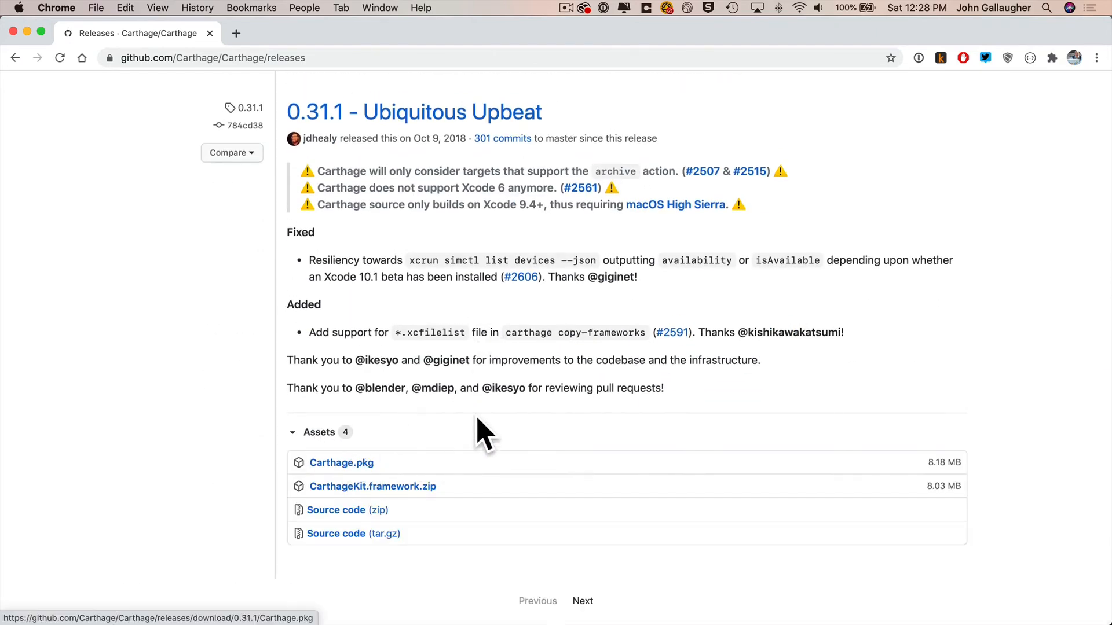
click(341, 463)
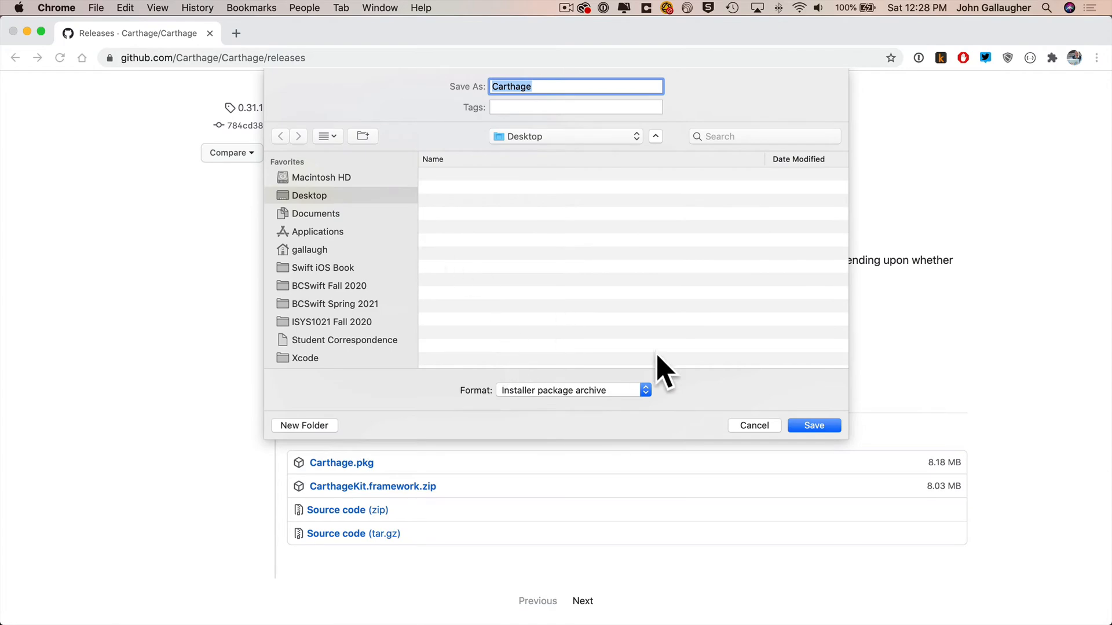
click(813, 425)
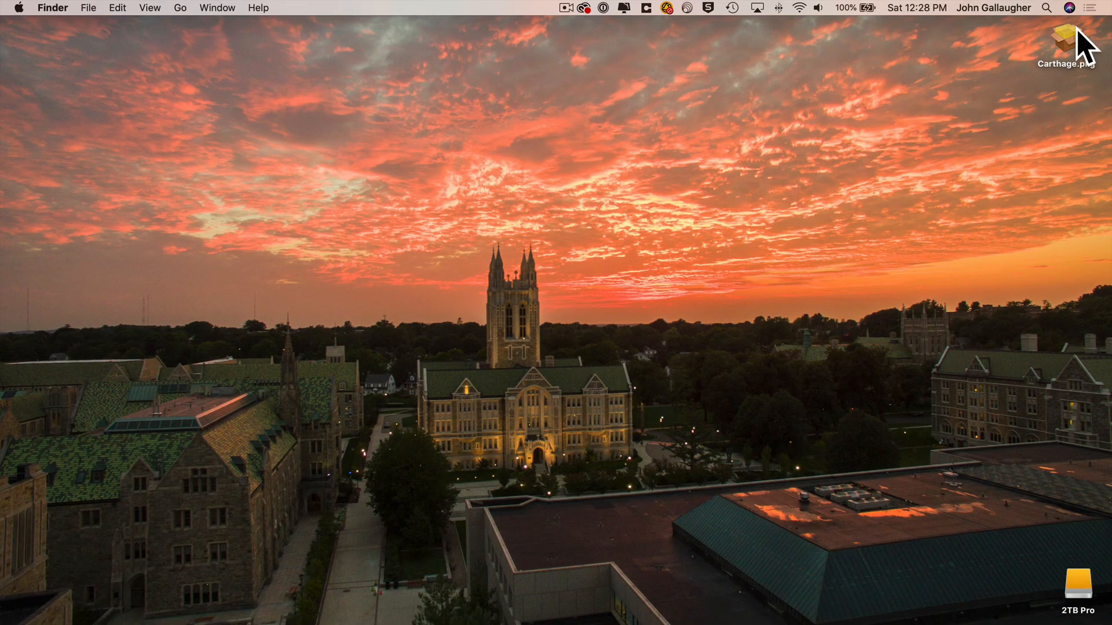
Try opening Carthage.pkg from the Desktop and dismiss the unidentified-developer alert.
double_click(1065, 38)
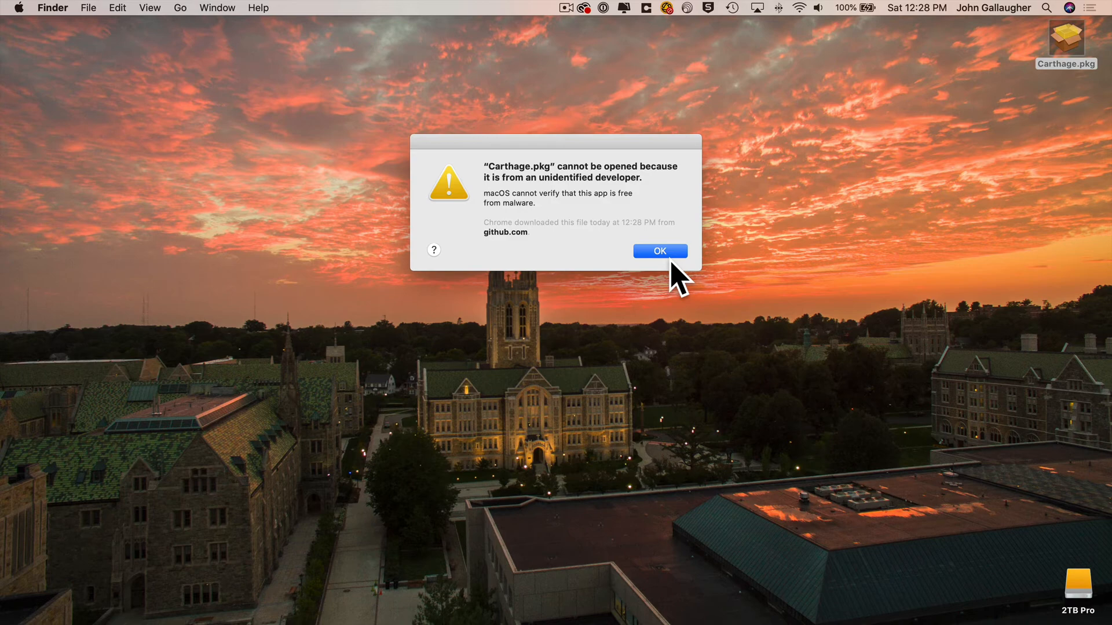
mouse_move(475, 263)
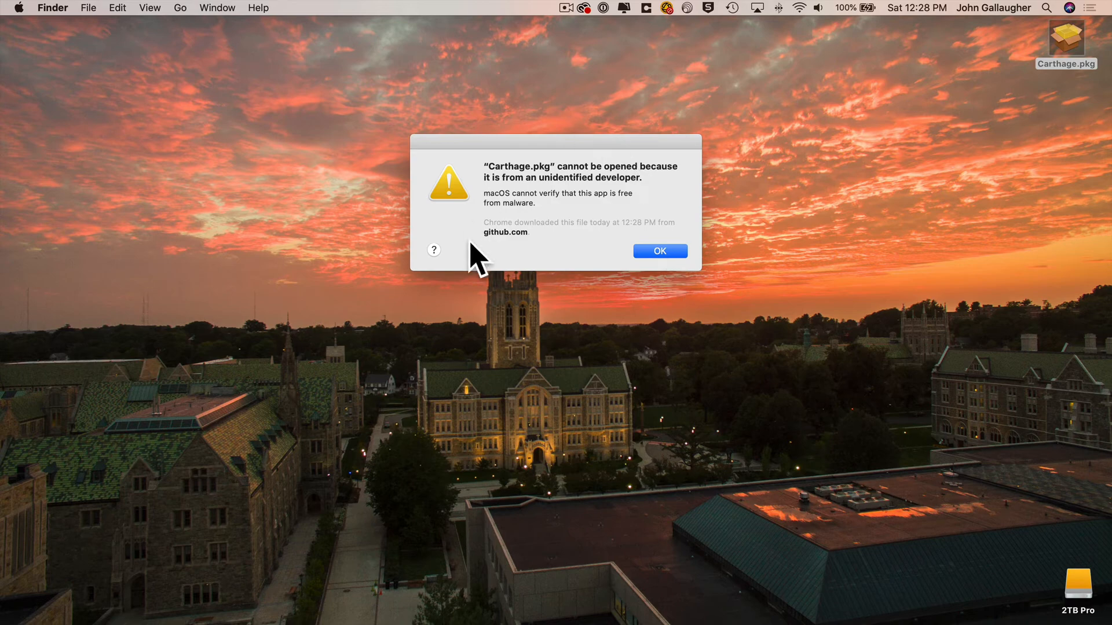
click(18, 7)
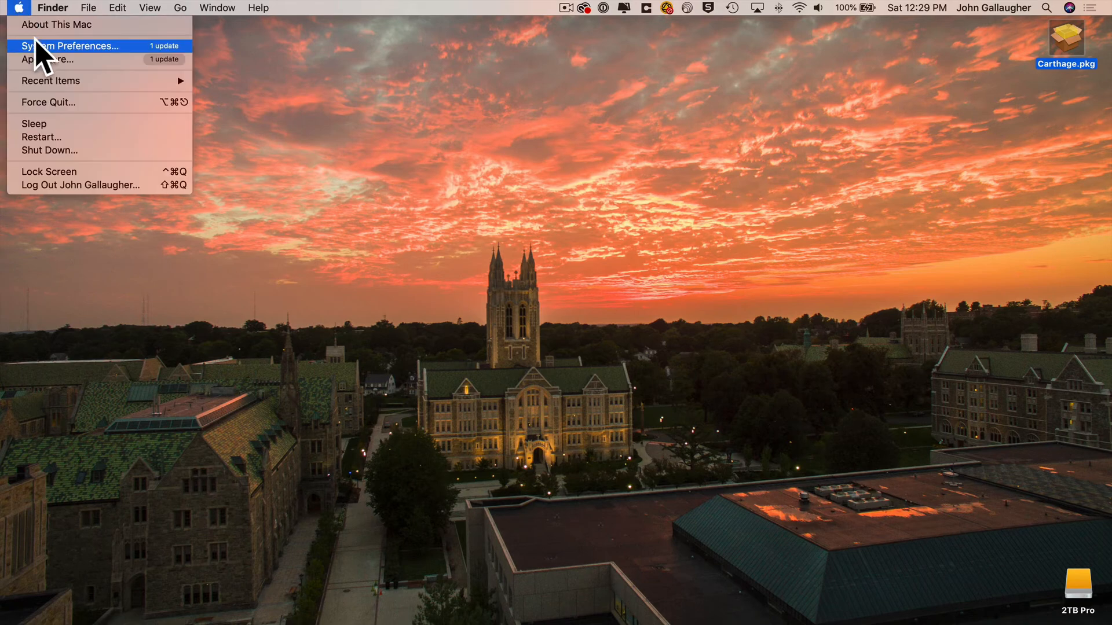
Unlock Security & Privacy preferences and choose Open Anyway for Carthage.pkg.
click(71, 45)
text(securi)
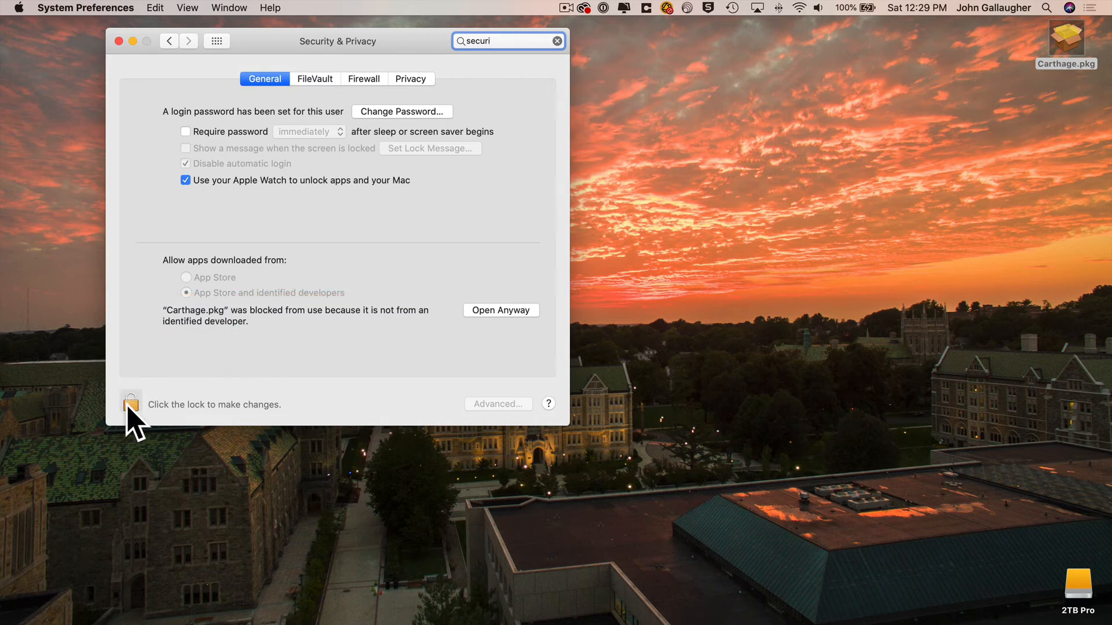
click(131, 404)
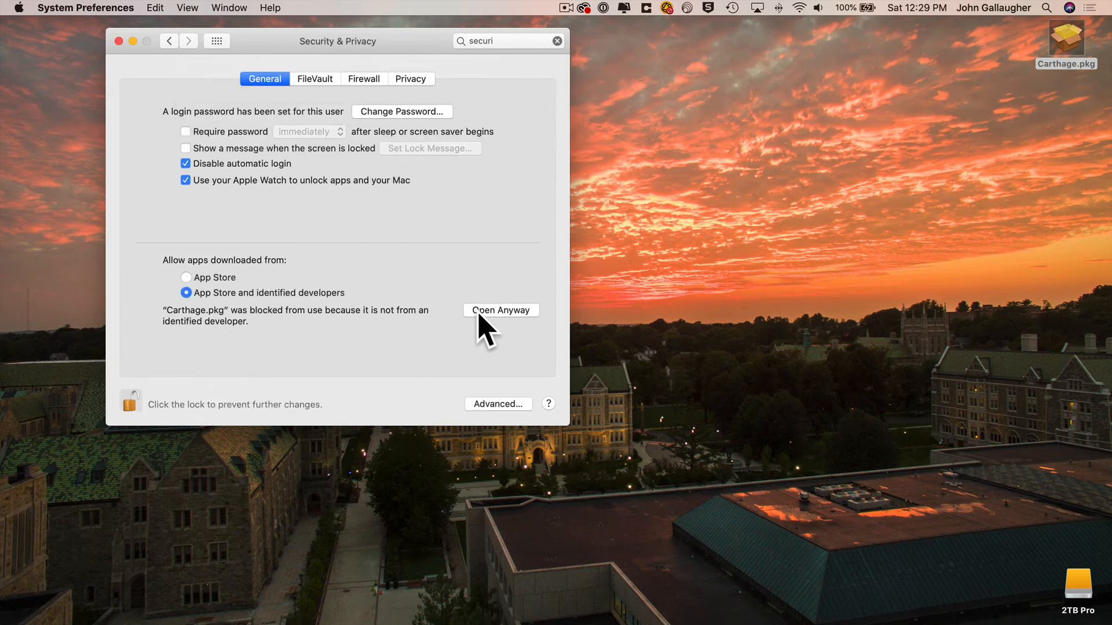
click(500, 310)
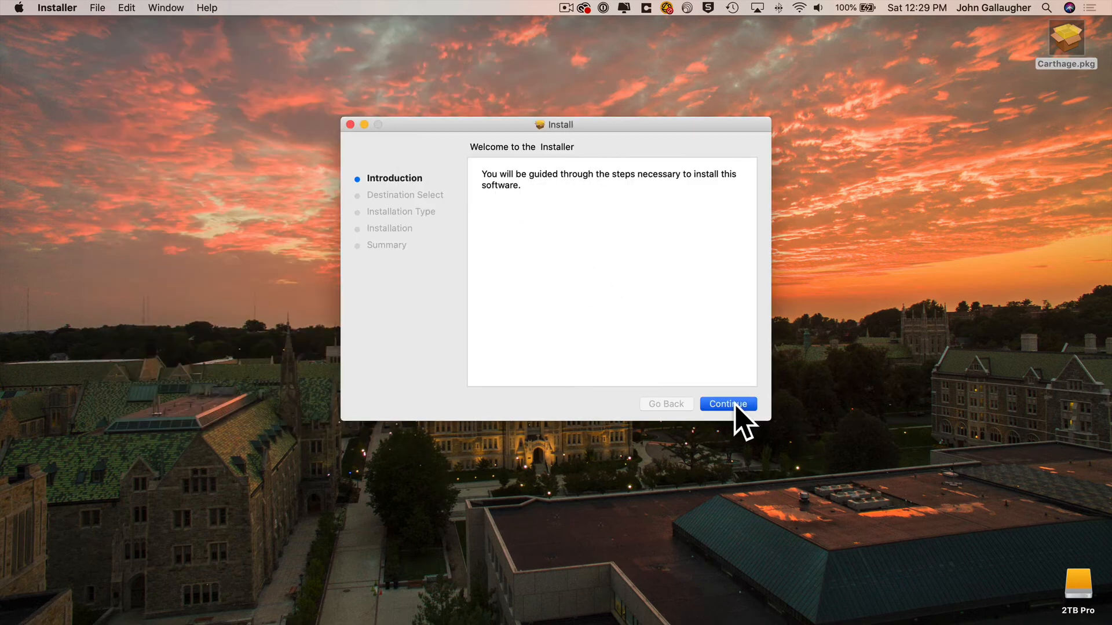
Install Carthage for all users, authorising with password, then close the Installer.
click(727, 403)
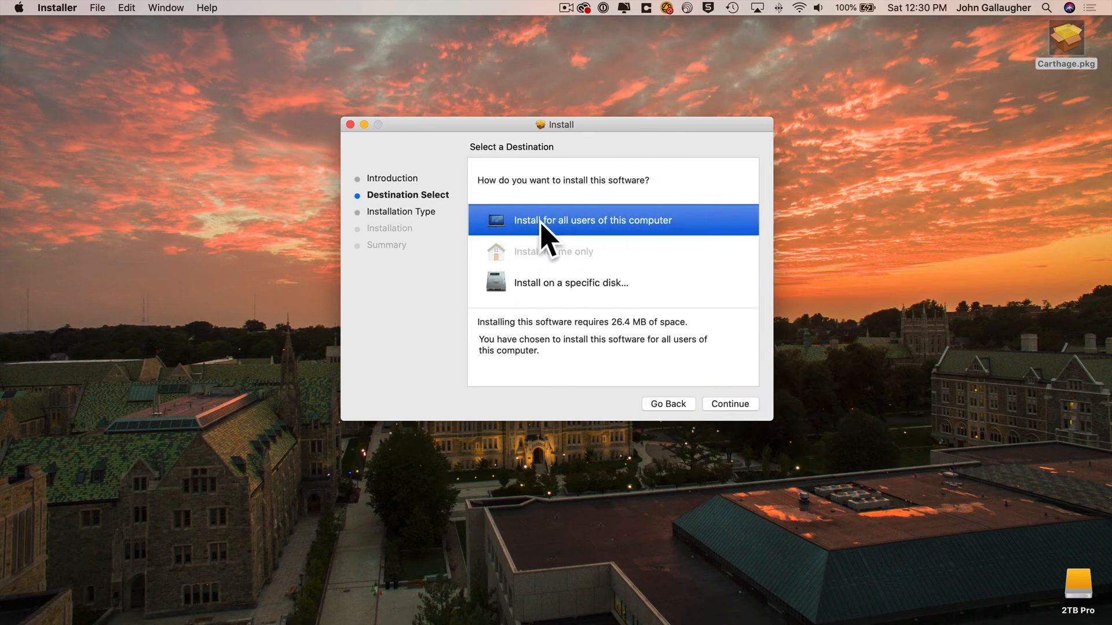
mouse_move(743, 417)
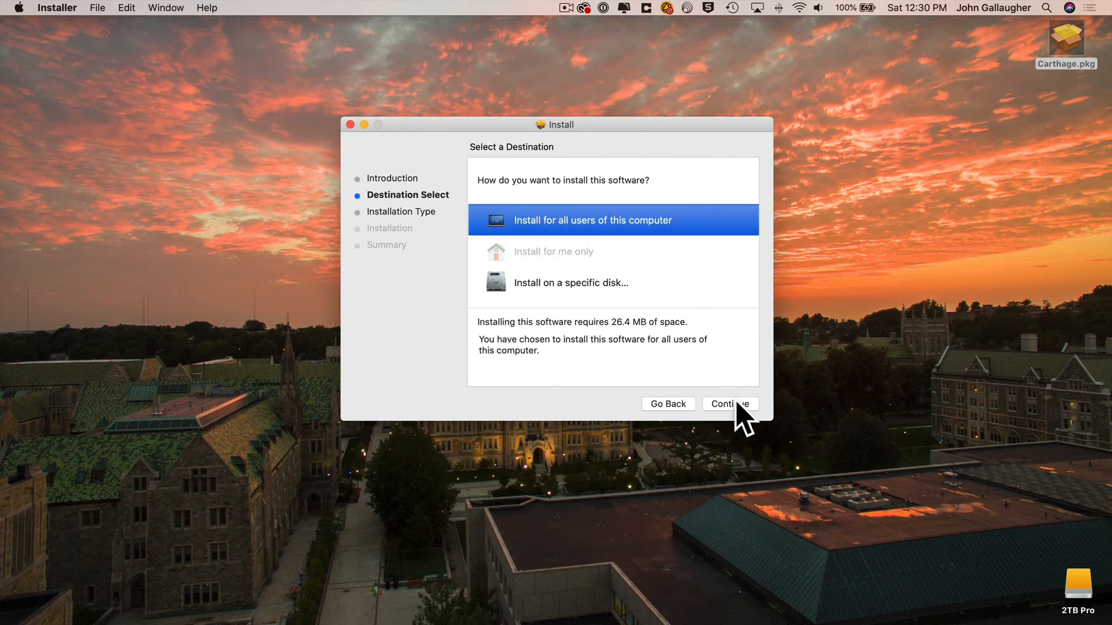
click(729, 403)
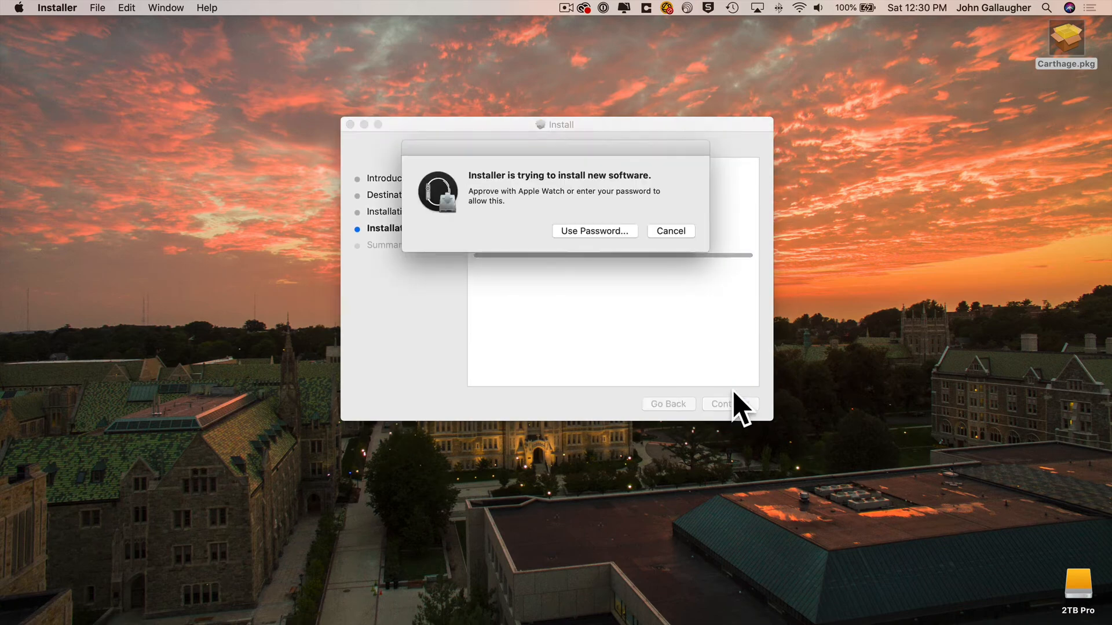
click(594, 231)
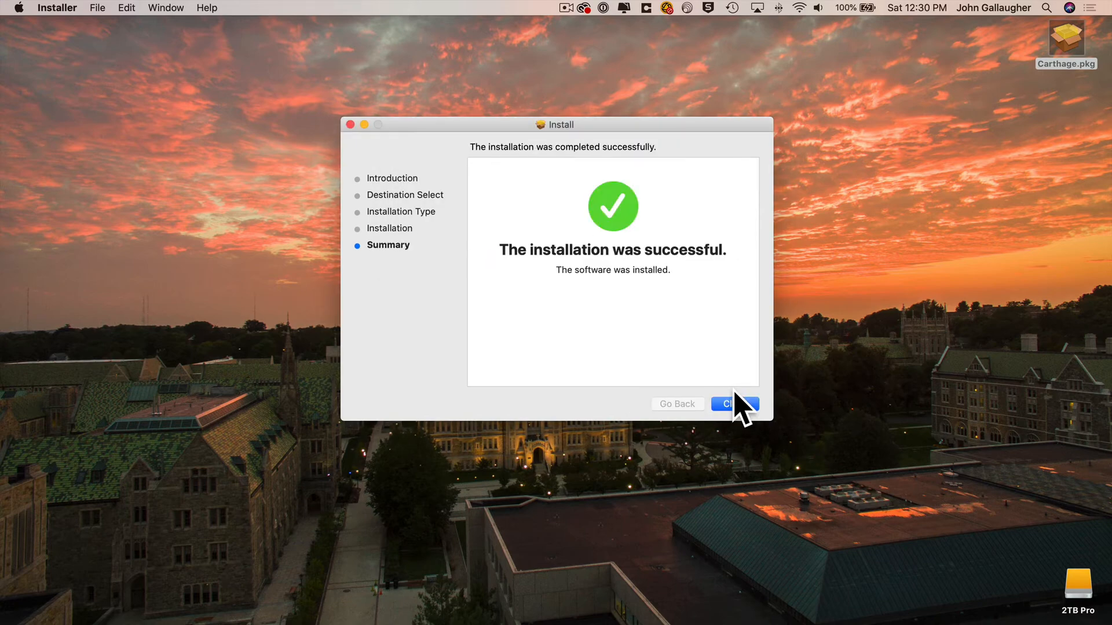
click(734, 404)
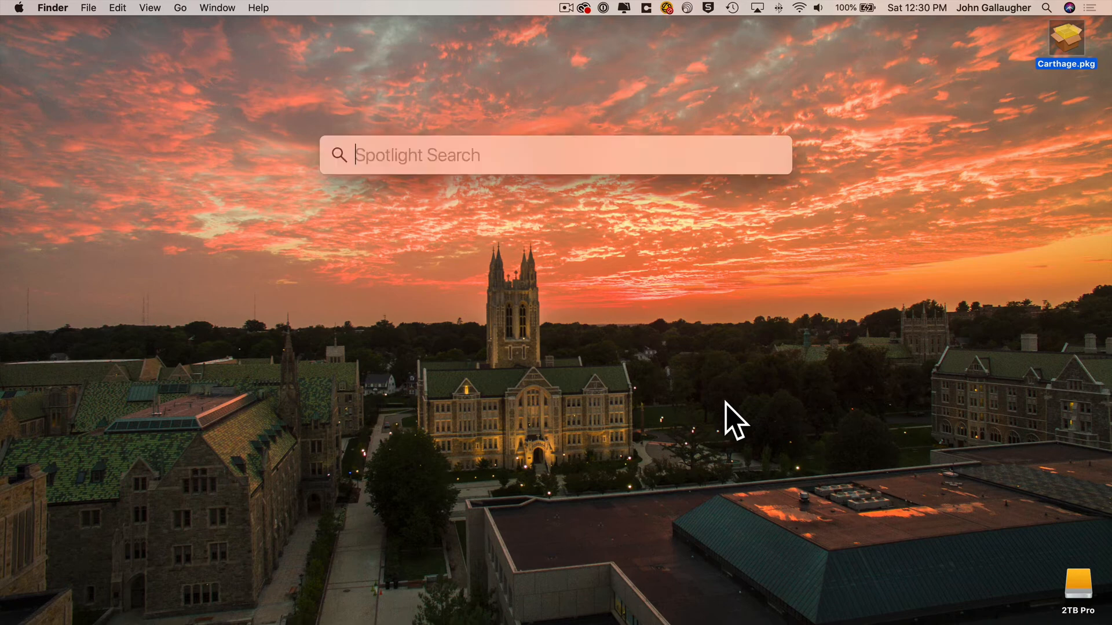
Launch Terminal from Spotlight and run 'carthage version'.
text(terminal)
text(carthage)
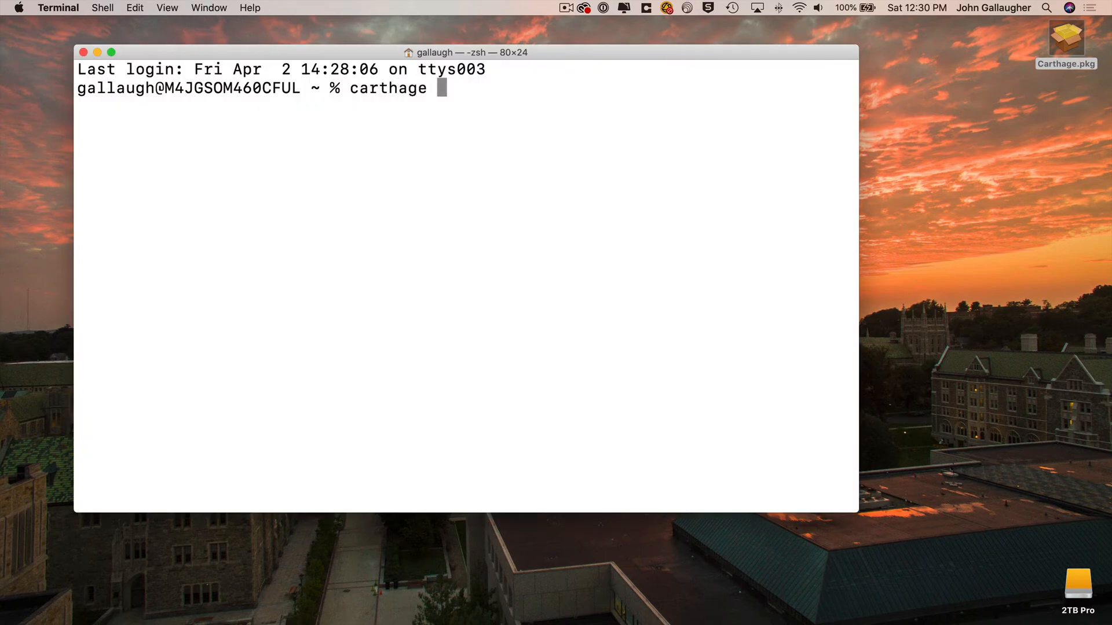
text(version)
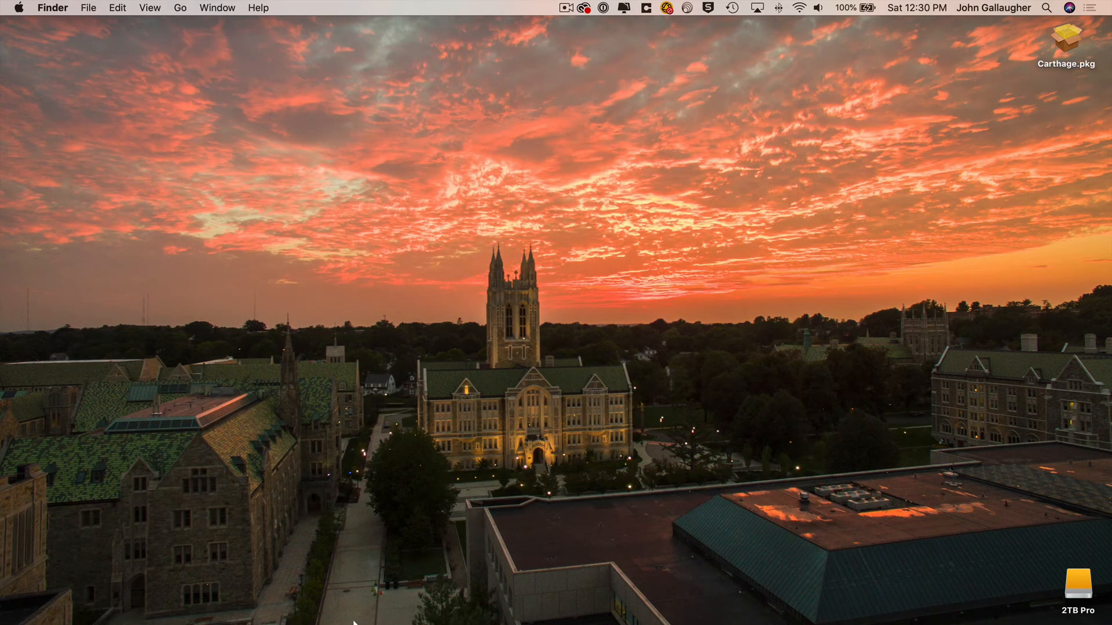
mouse_move(323, 609)
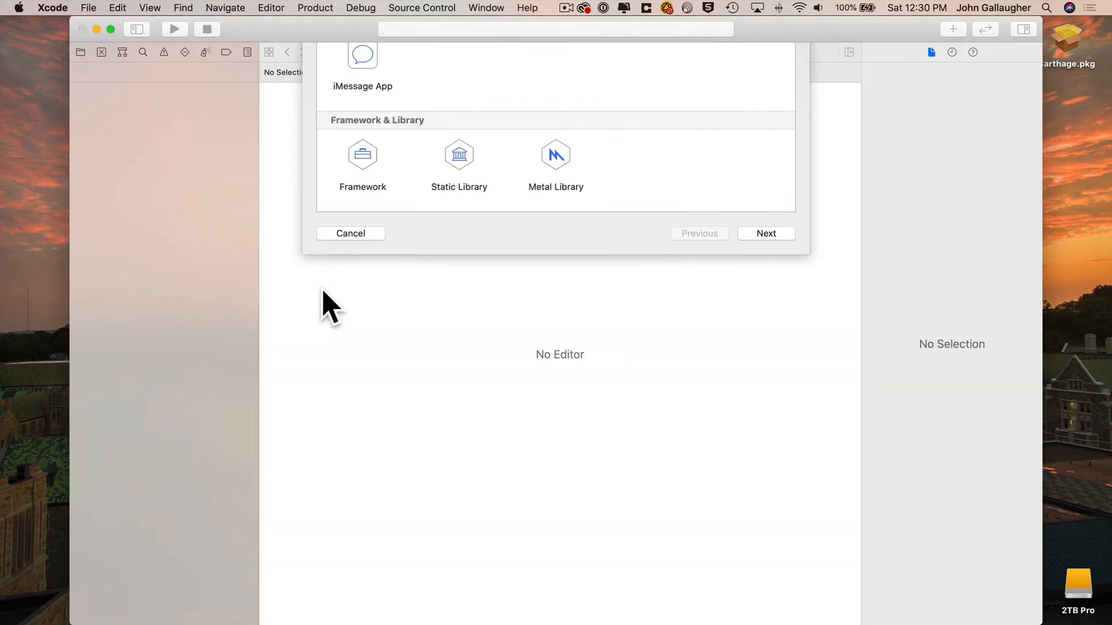
Create the App-template project Google-Place-Autocomplete-demo on the Desktop.
click(765, 233)
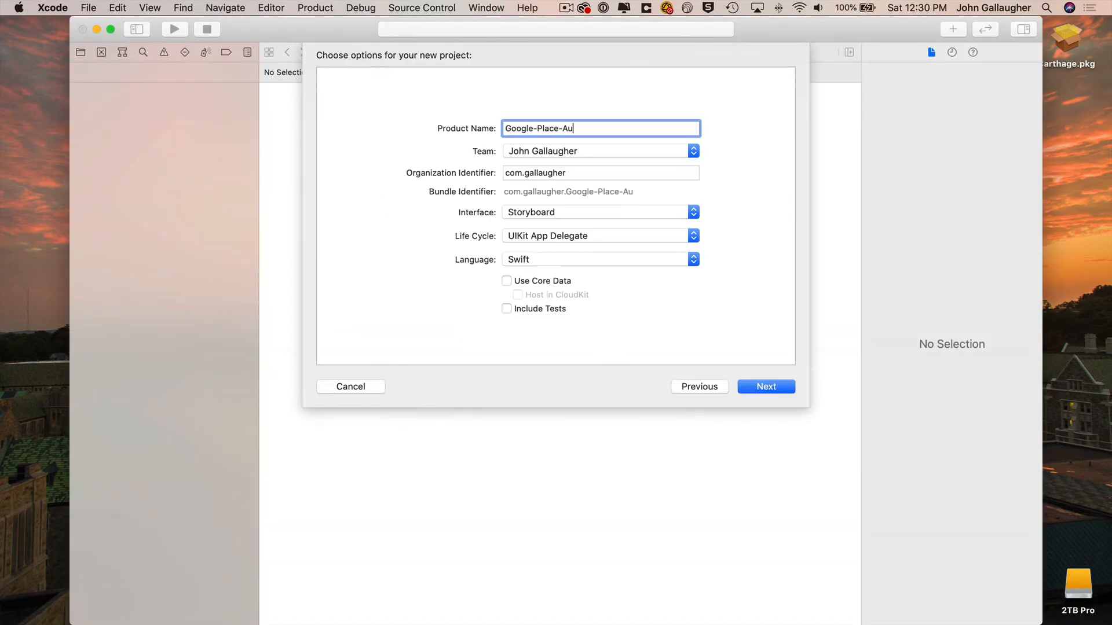
click(765, 386)
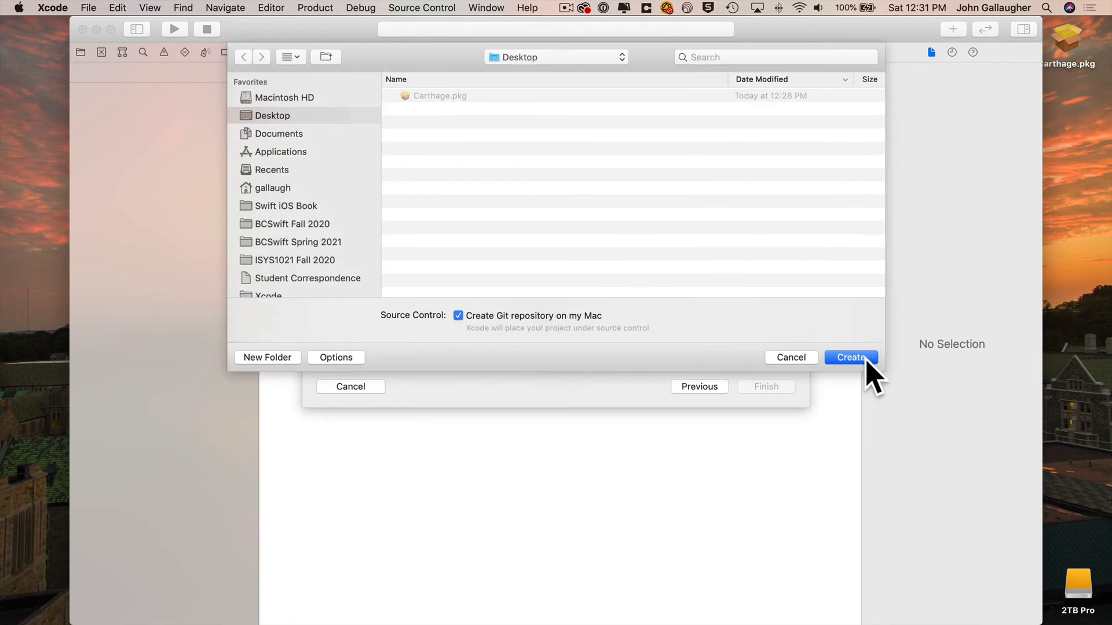
click(851, 357)
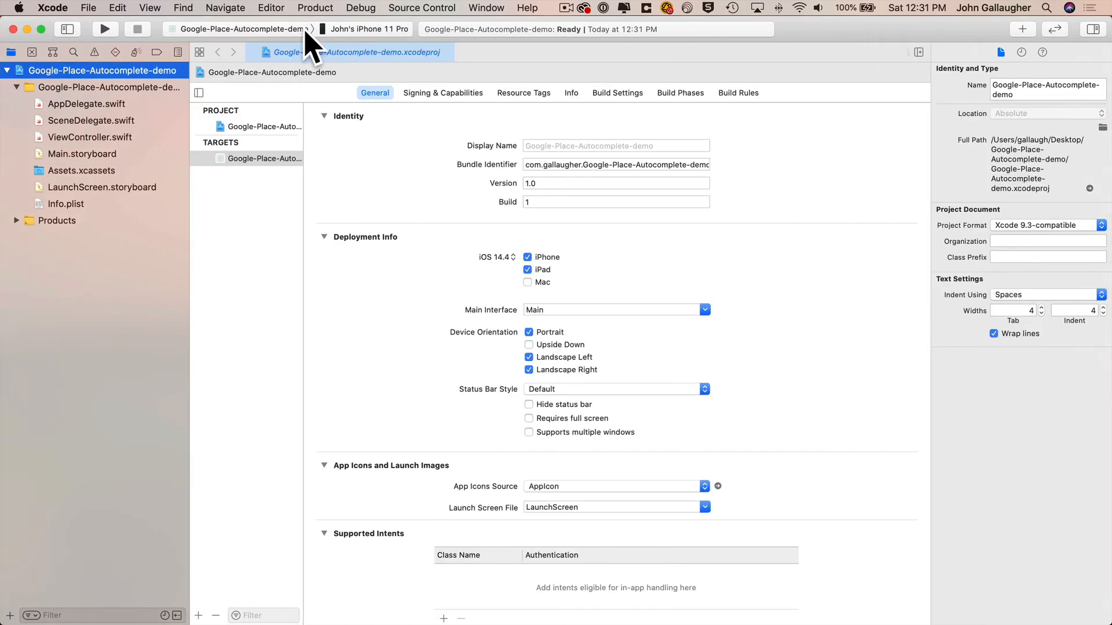
click(88, 8)
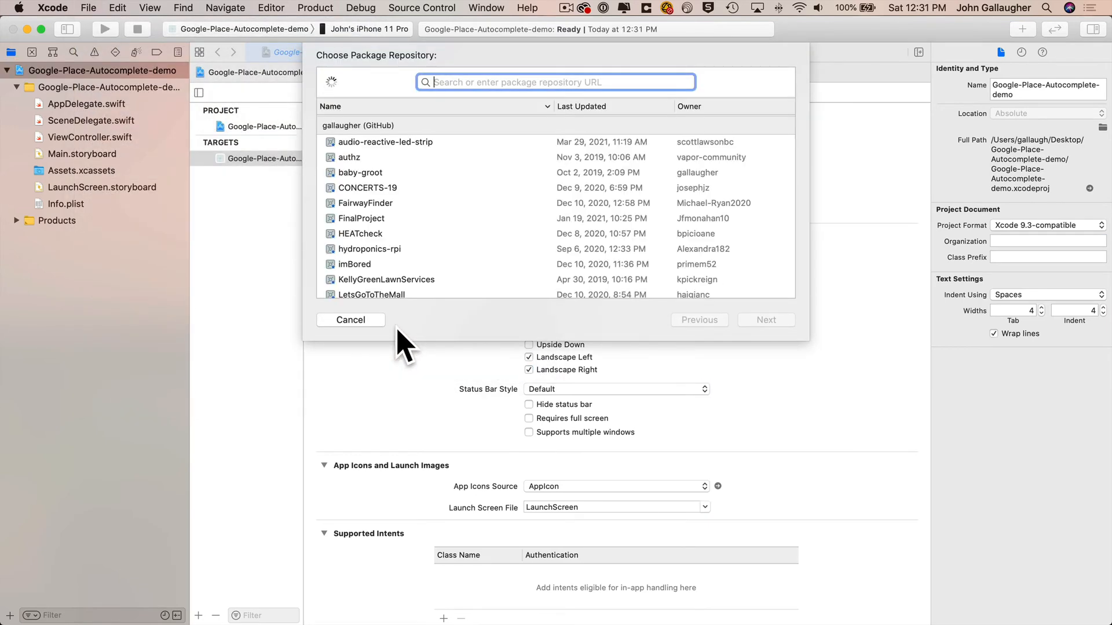
text(https://b)
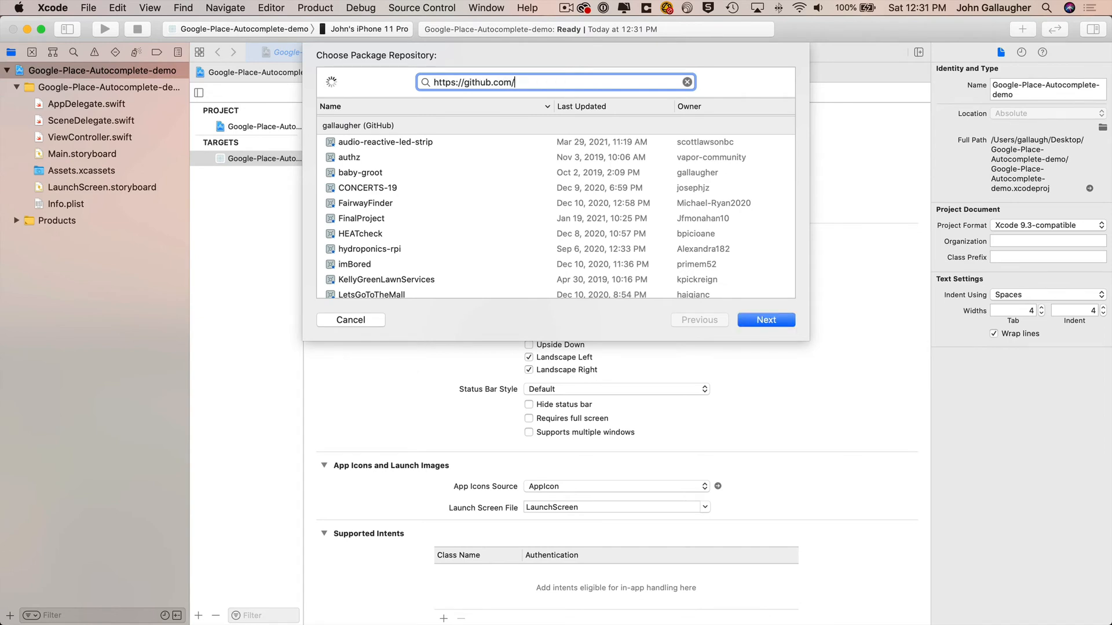
text(YAtechnolo)
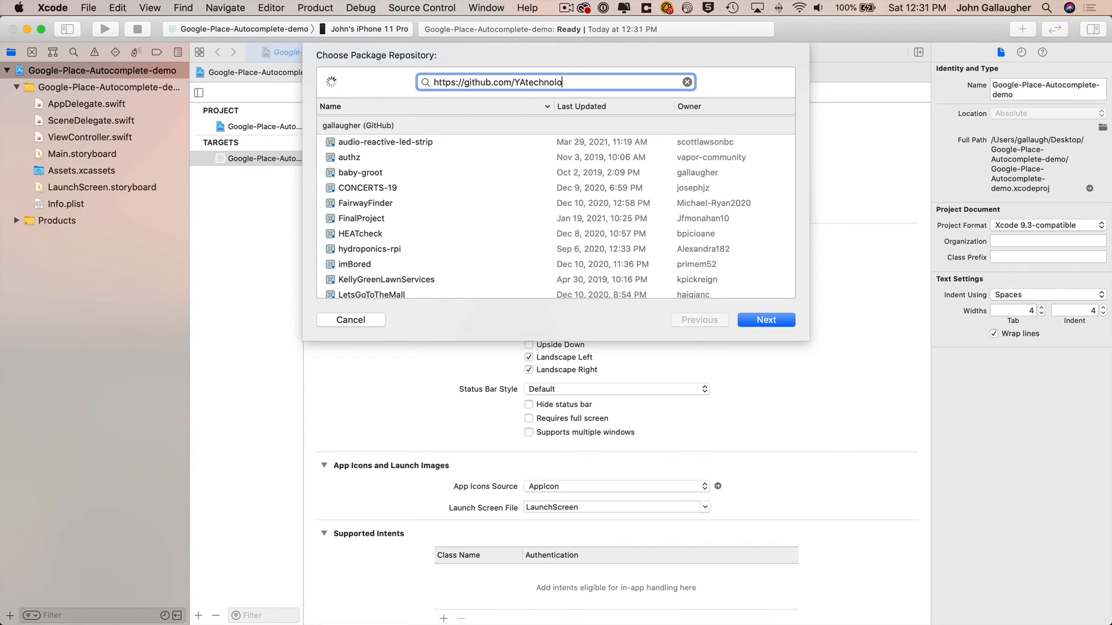
text(chnologies/G)
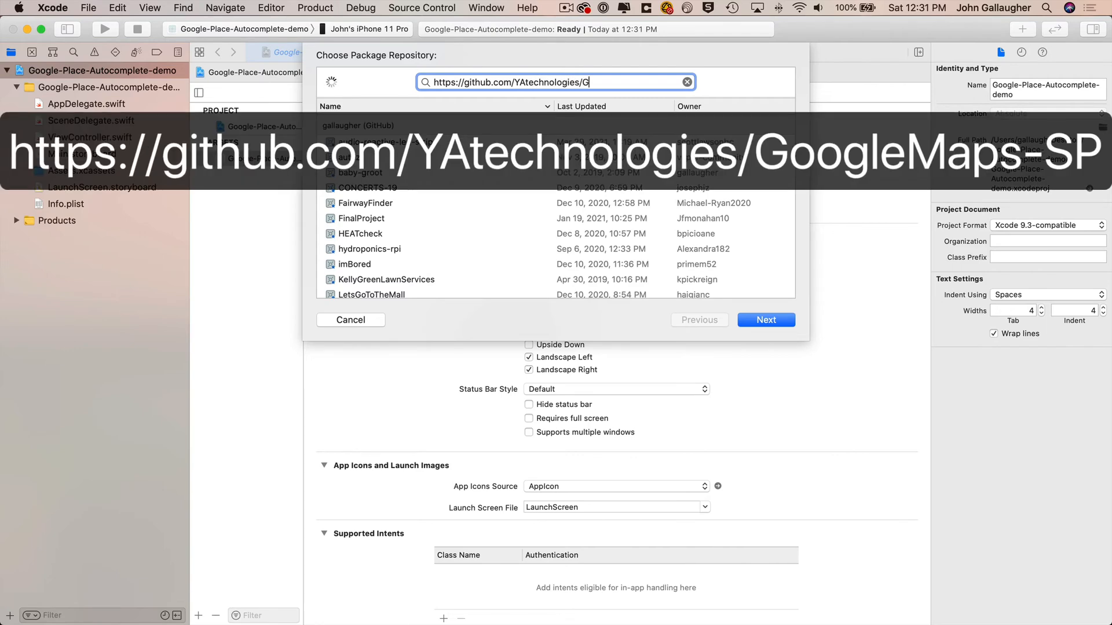
text(oogleMaps-SP)
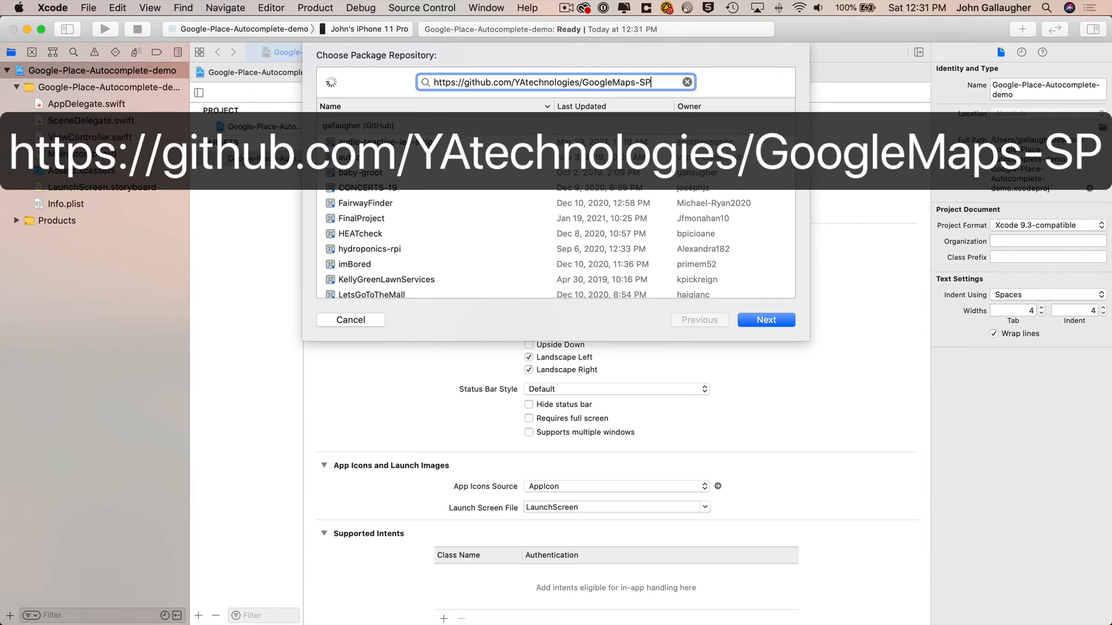
click(765, 320)
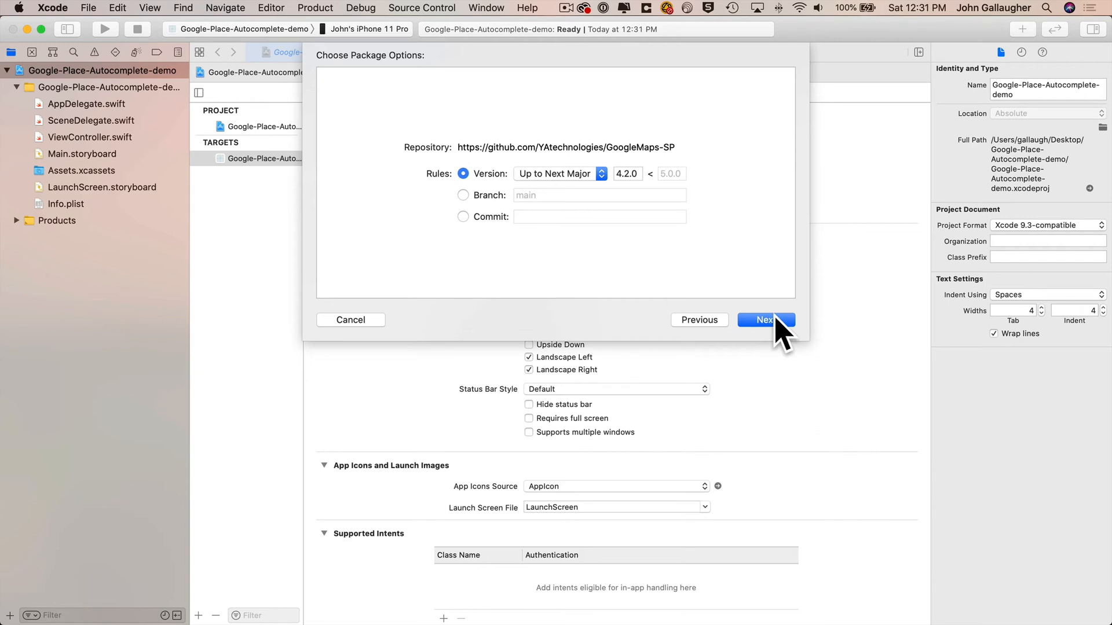
Accept the up-to-next-major rule, tick GooglePlaces, and finish adding the package.
click(765, 320)
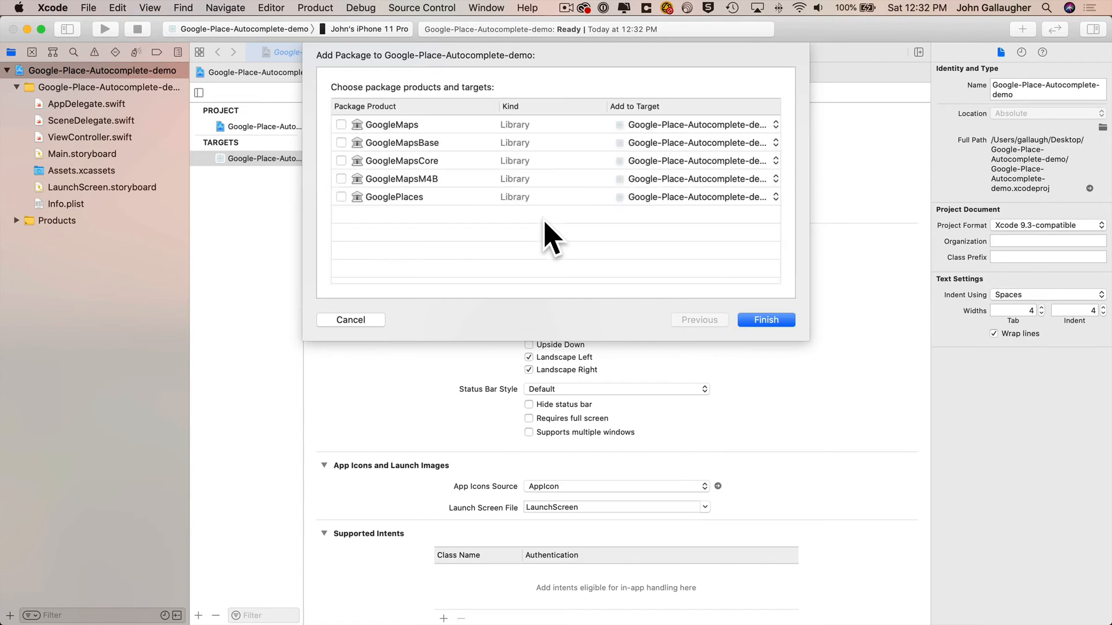
mouse_move(390, 266)
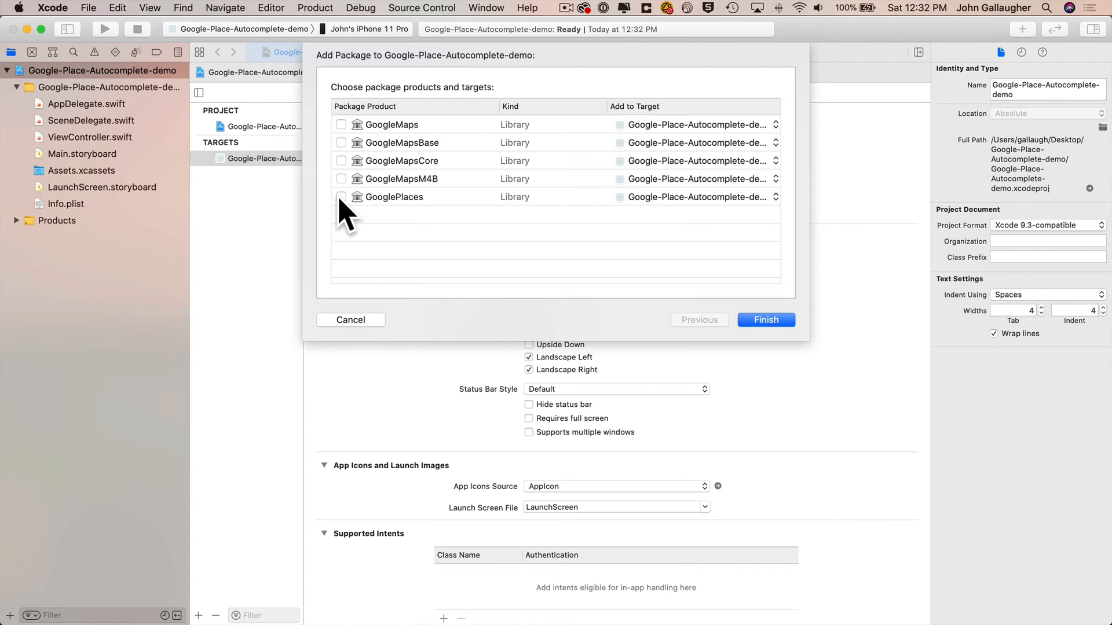
click(341, 196)
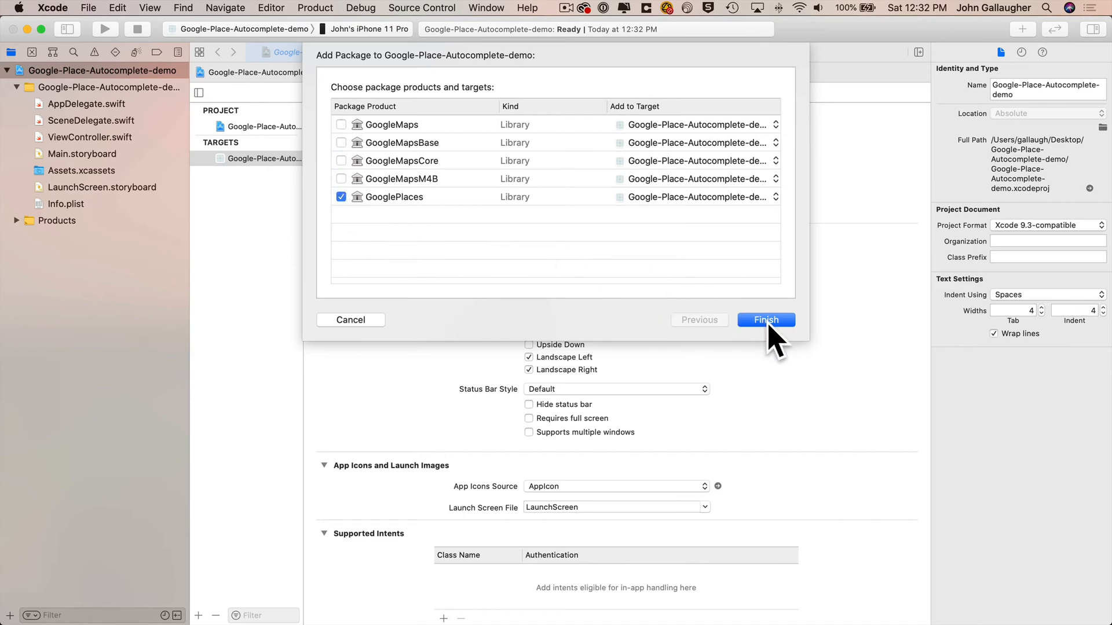
click(765, 320)
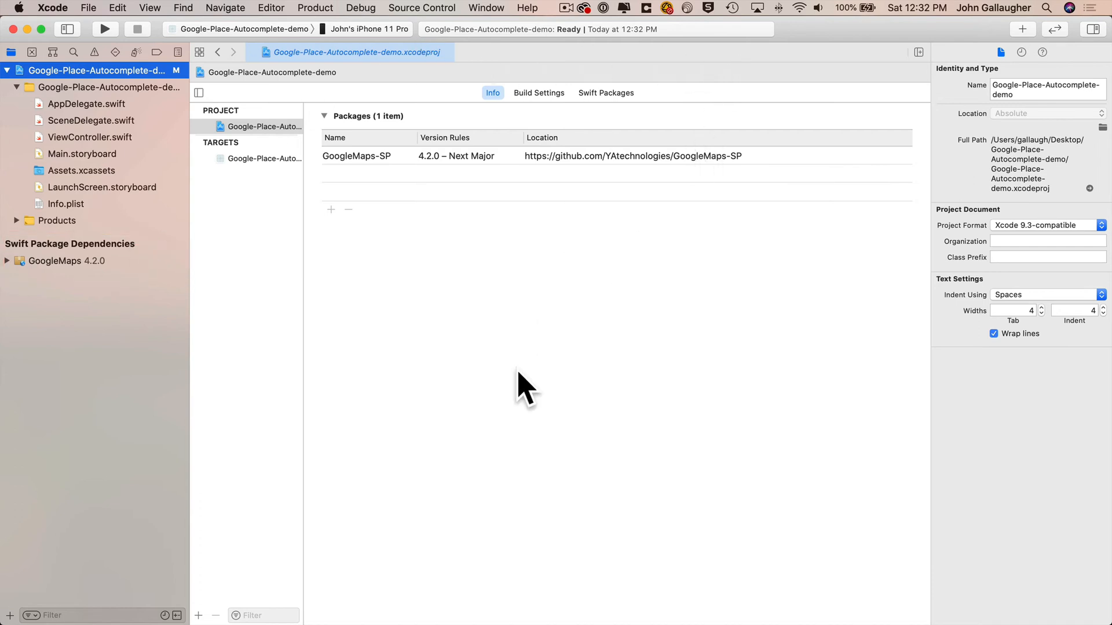
mouse_move(524, 393)
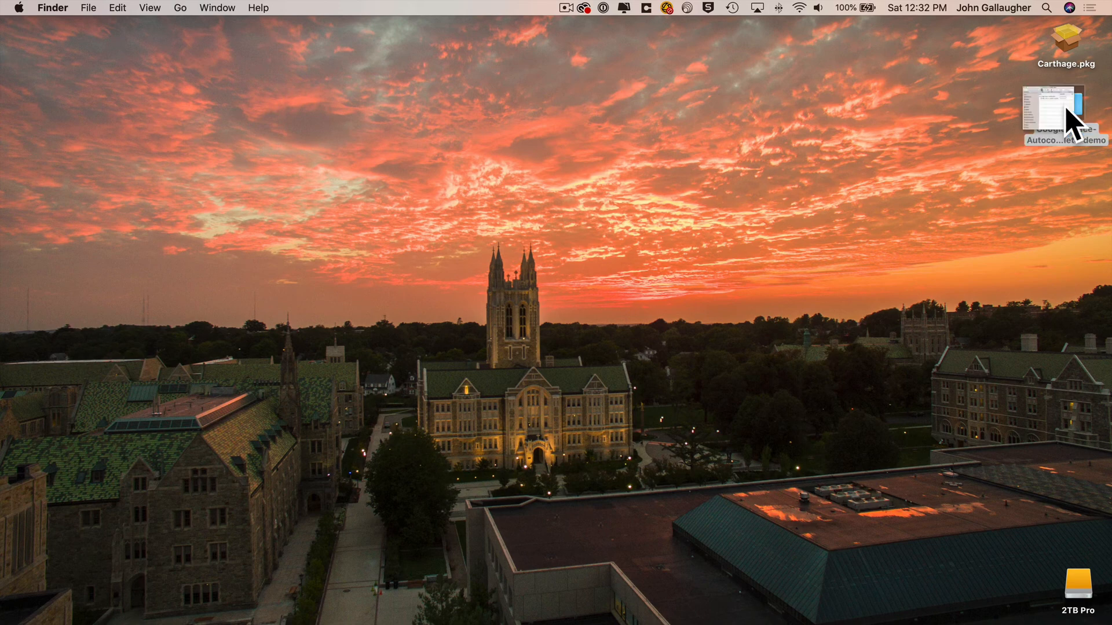
Open the Desktop project folder and double-click Google-Place-Autocomplete-demo.xcodeproj.
double_click(1064, 113)
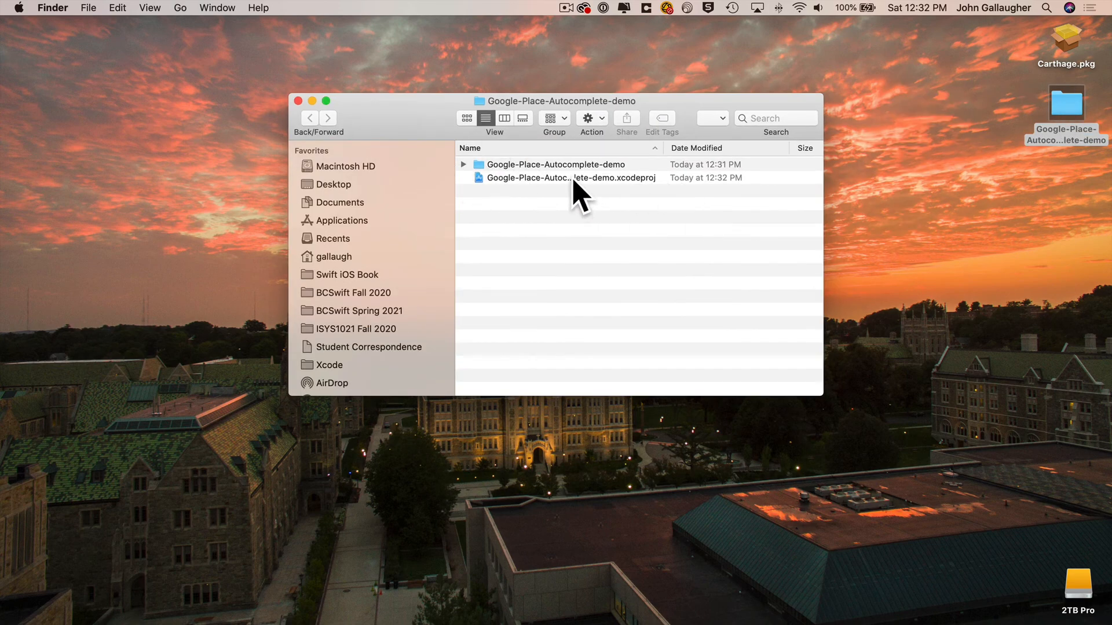
click(568, 177)
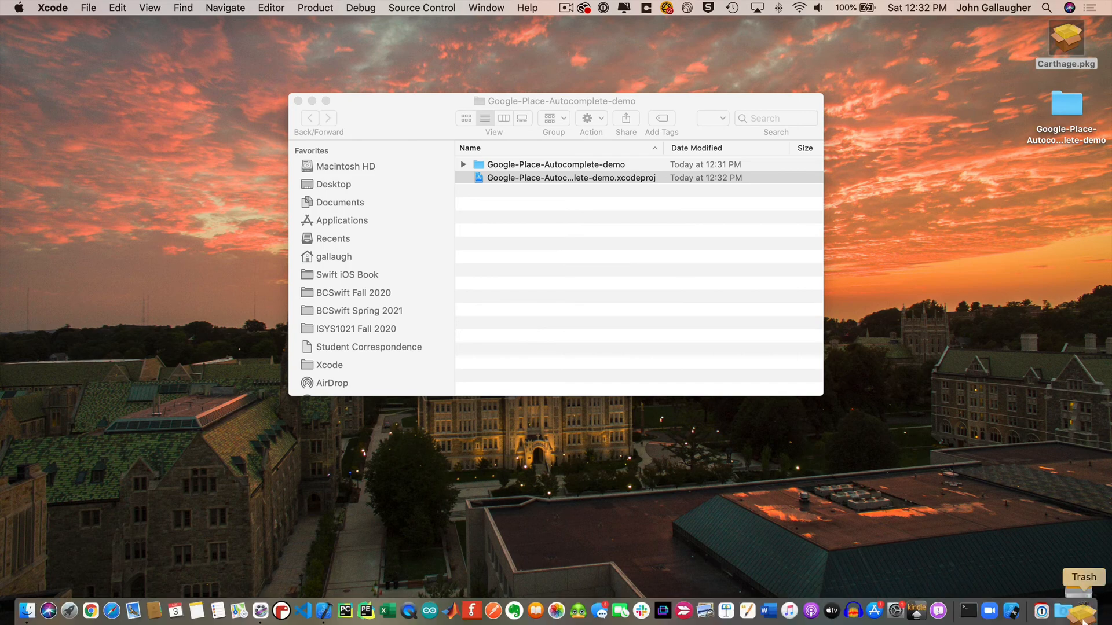
double_click(569, 178)
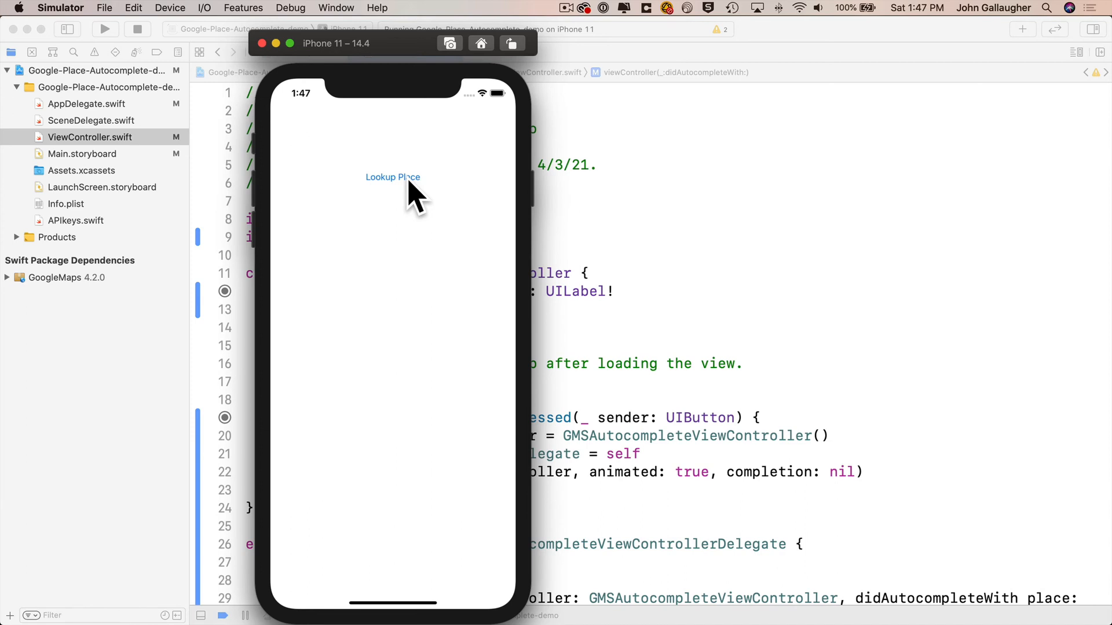
Search 'New England' in the demo app's place lookup and pick New England Aquarium.
click(392, 177)
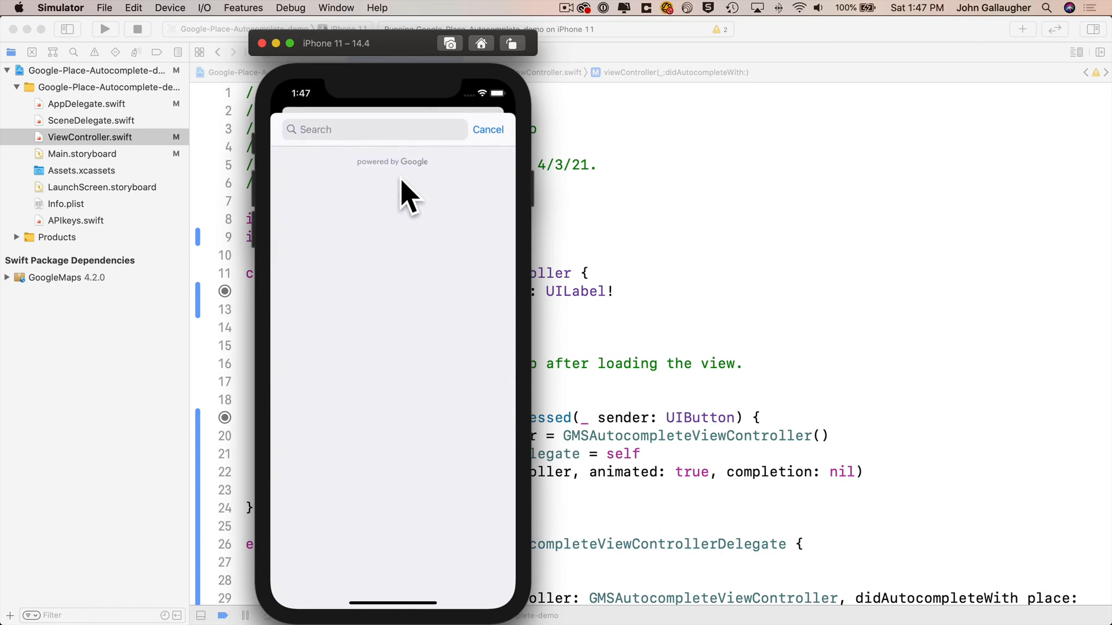
click(373, 129)
text(New England)
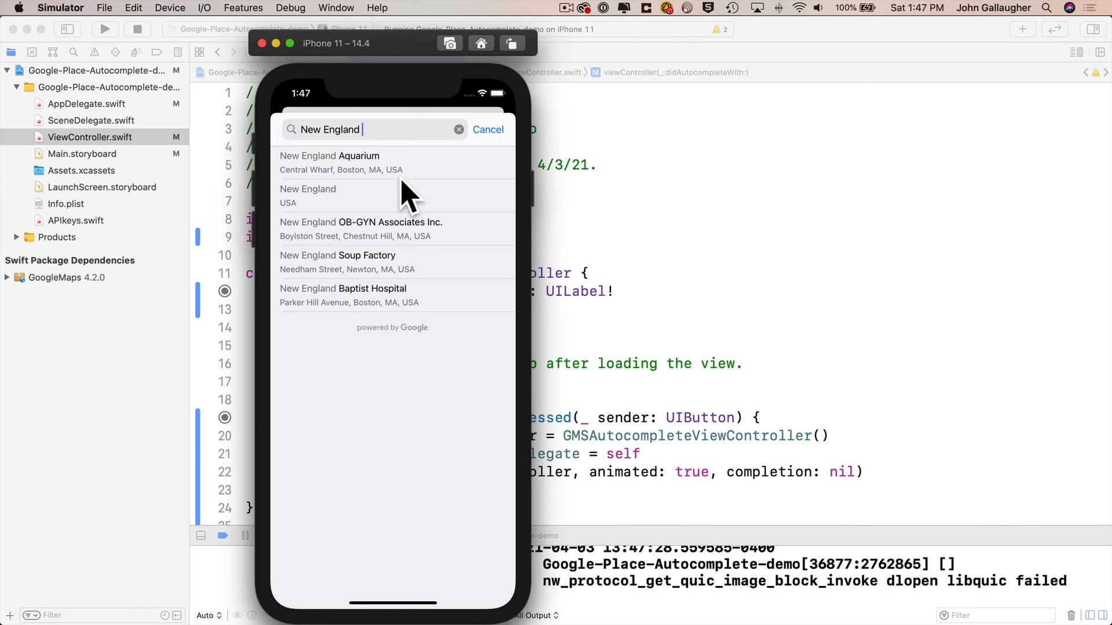
click(329, 162)
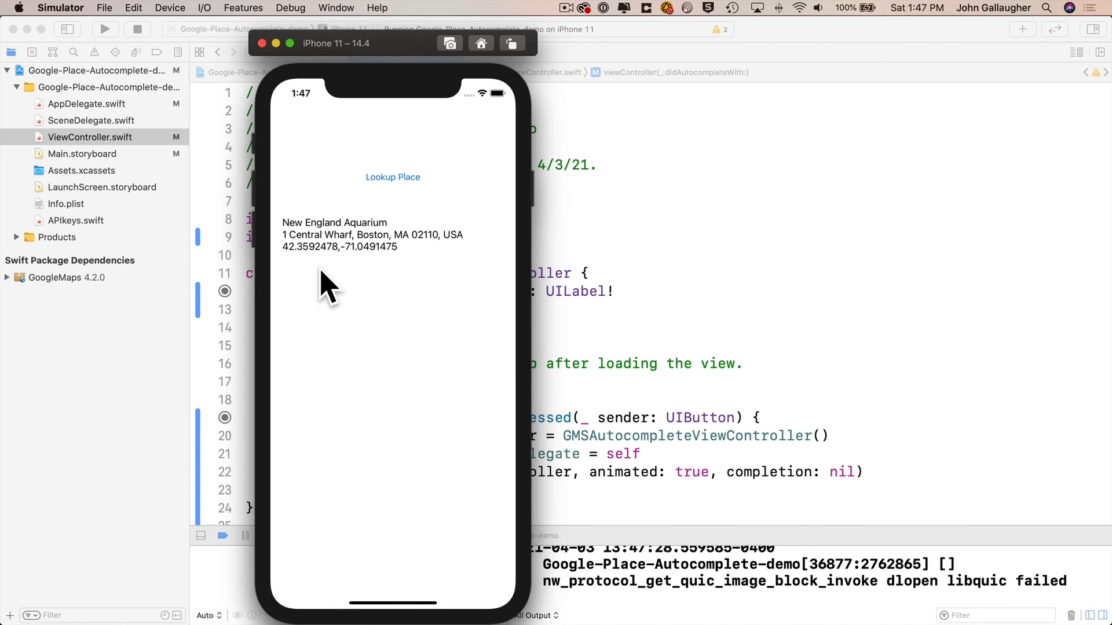
click(392, 177)
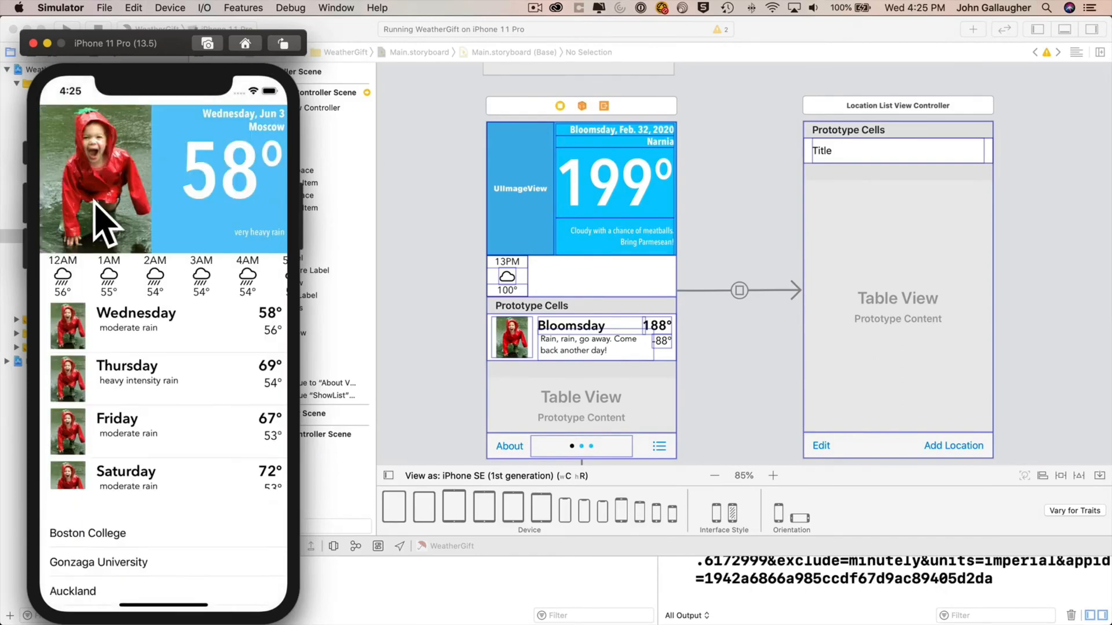
scroll(down, 3)
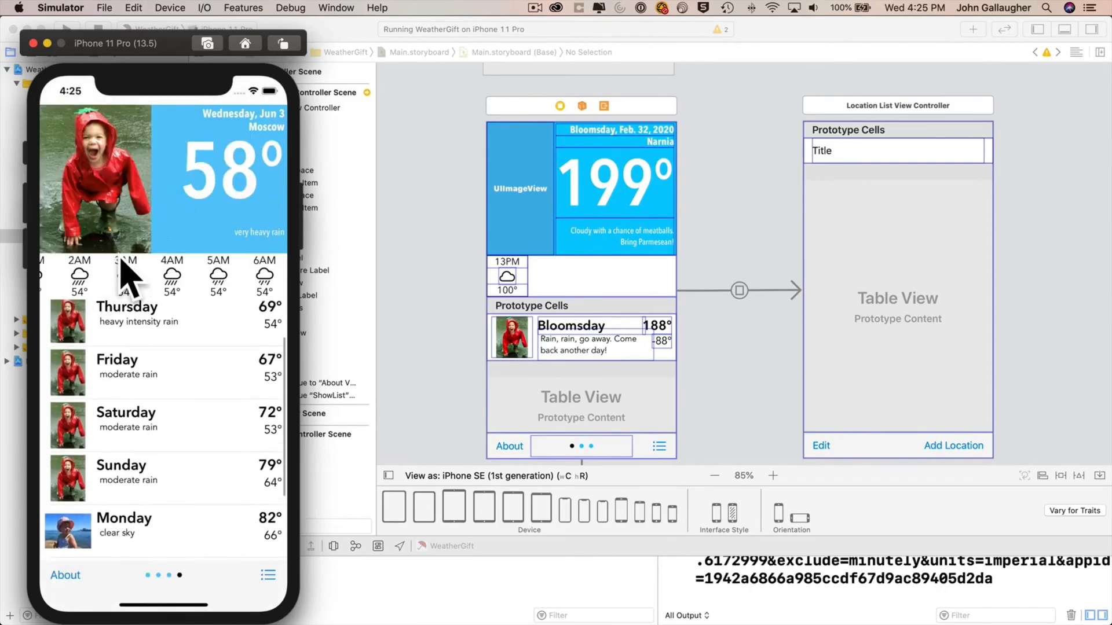
scroll(right, 3)
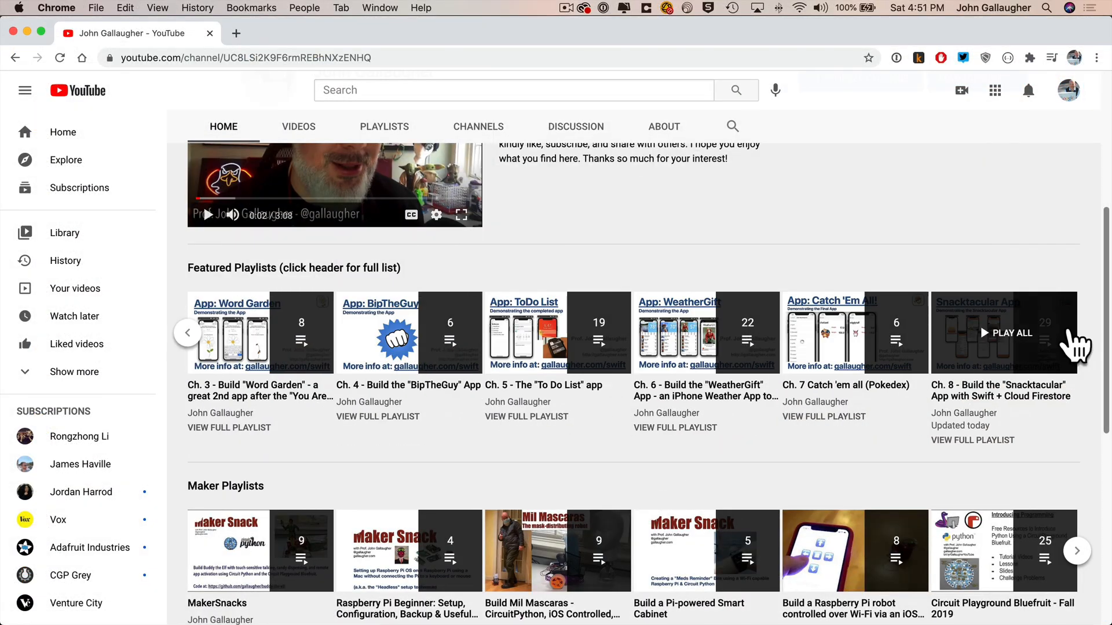
mouse_move(347, 492)
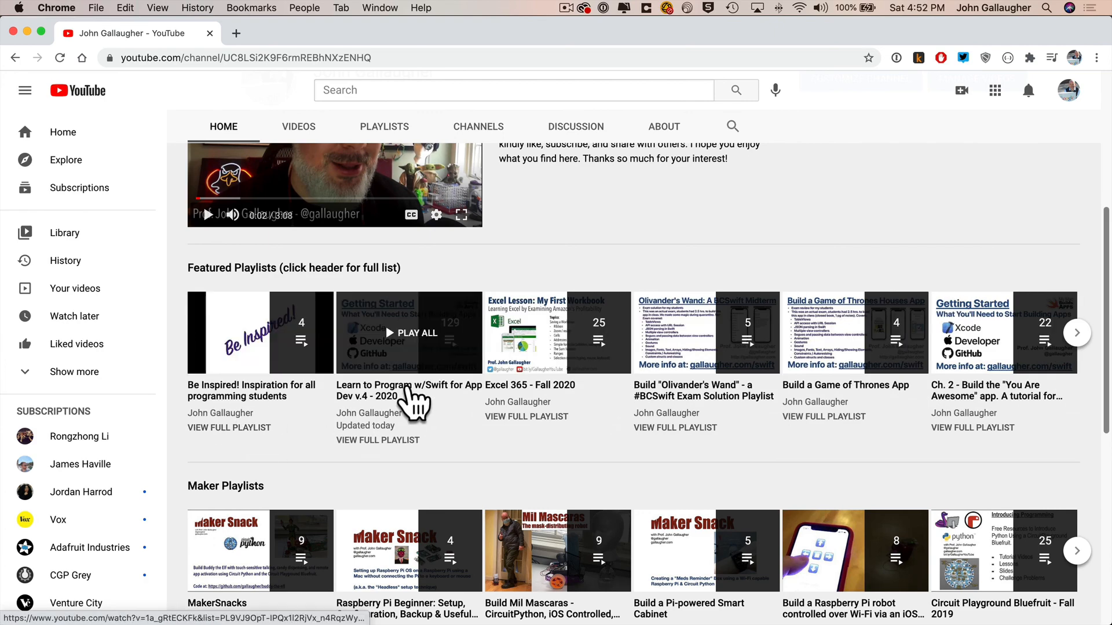
Play the 'Learn to Program w/Swift for App Dev v.4 - 2020' playlist from Chapter 1.
click(410, 332)
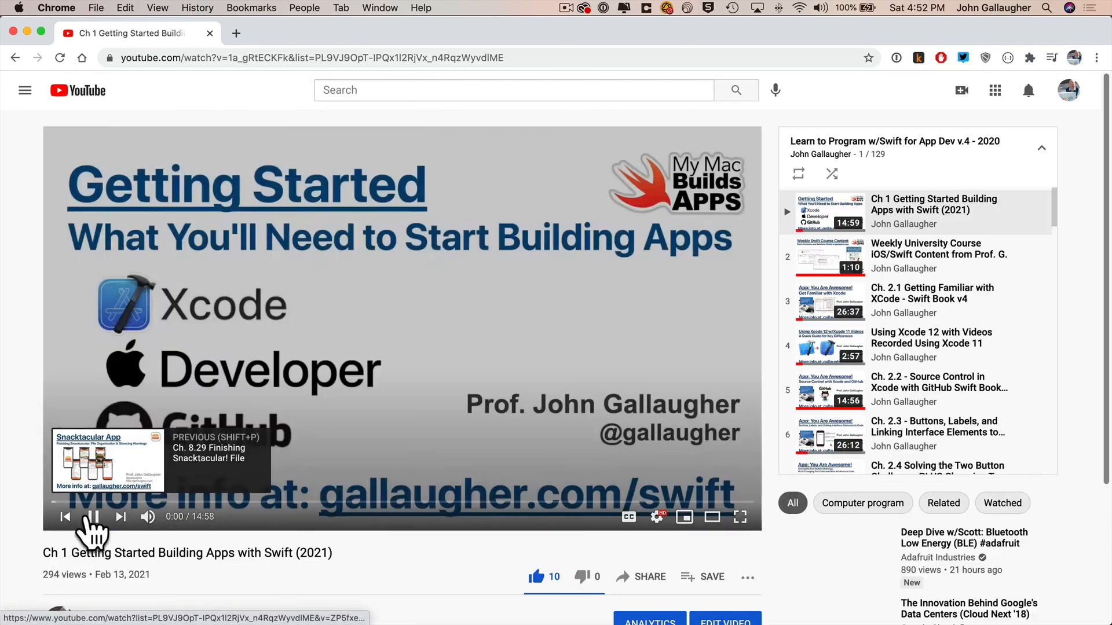